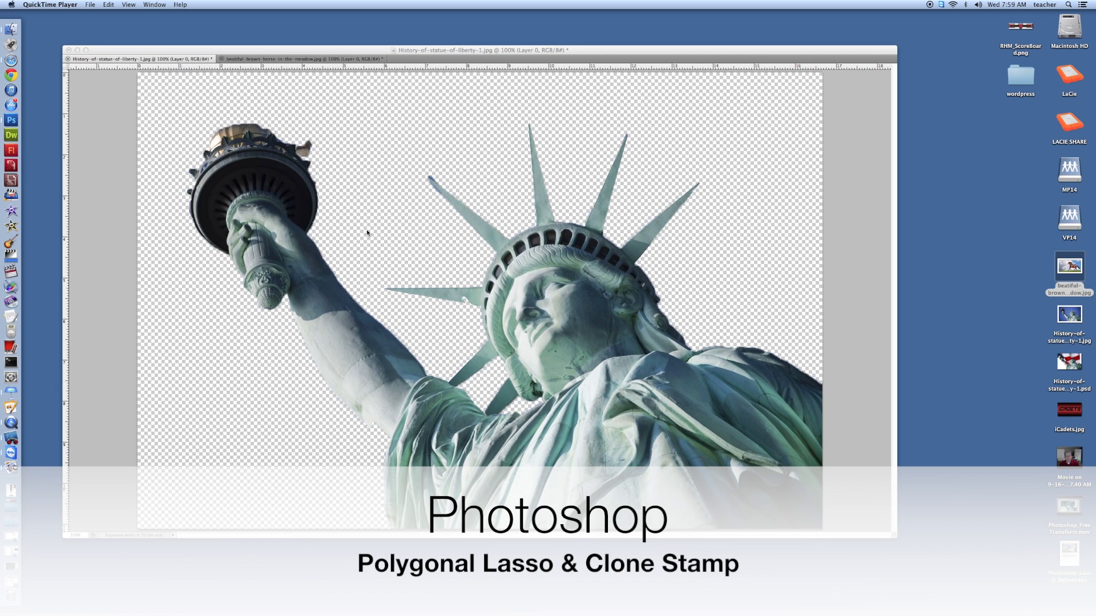
pyautogui.moveTo(443, 242)
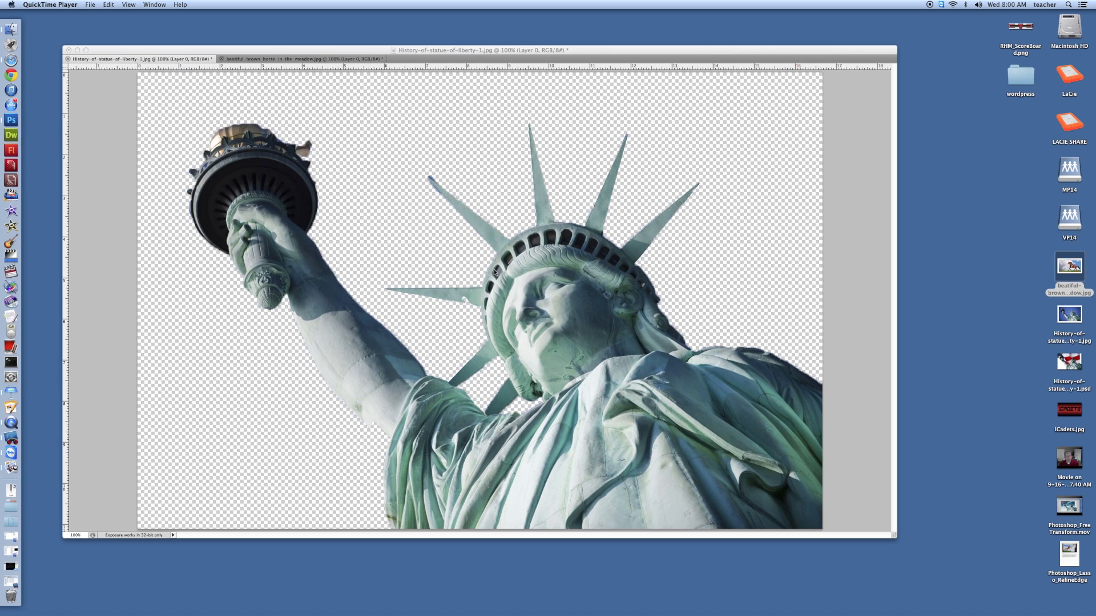
pyautogui.moveTo(508, 263)
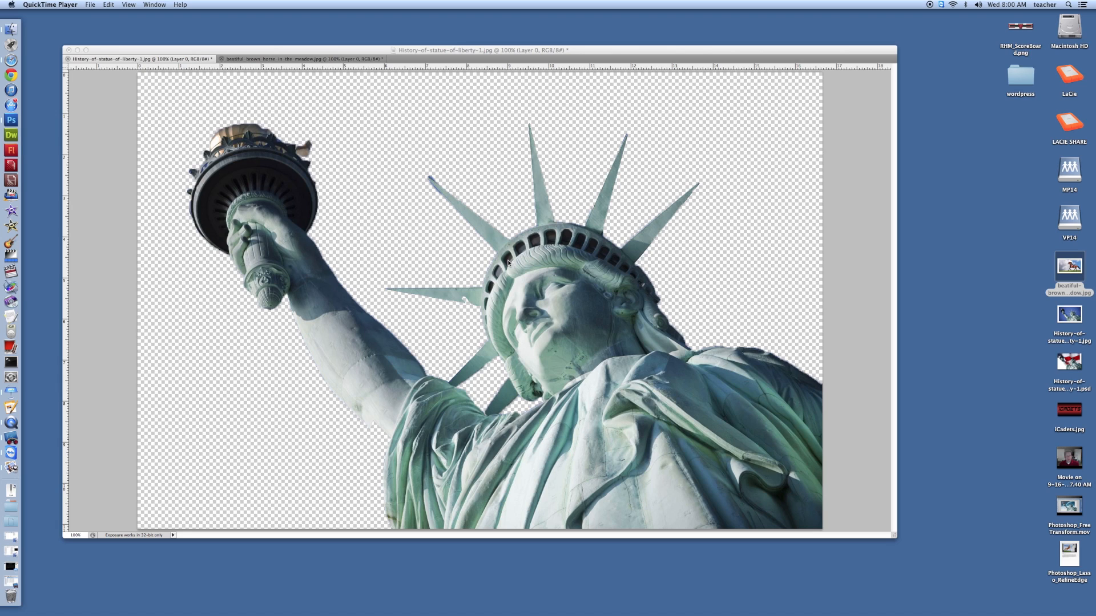
pyautogui.moveTo(490, 219)
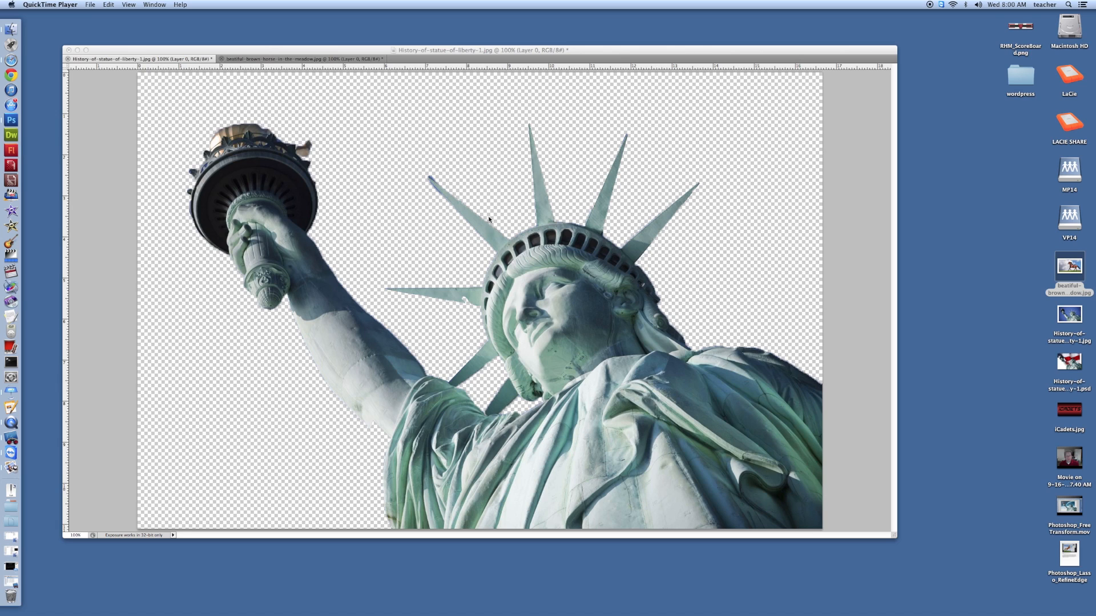
pyautogui.moveTo(427, 178)
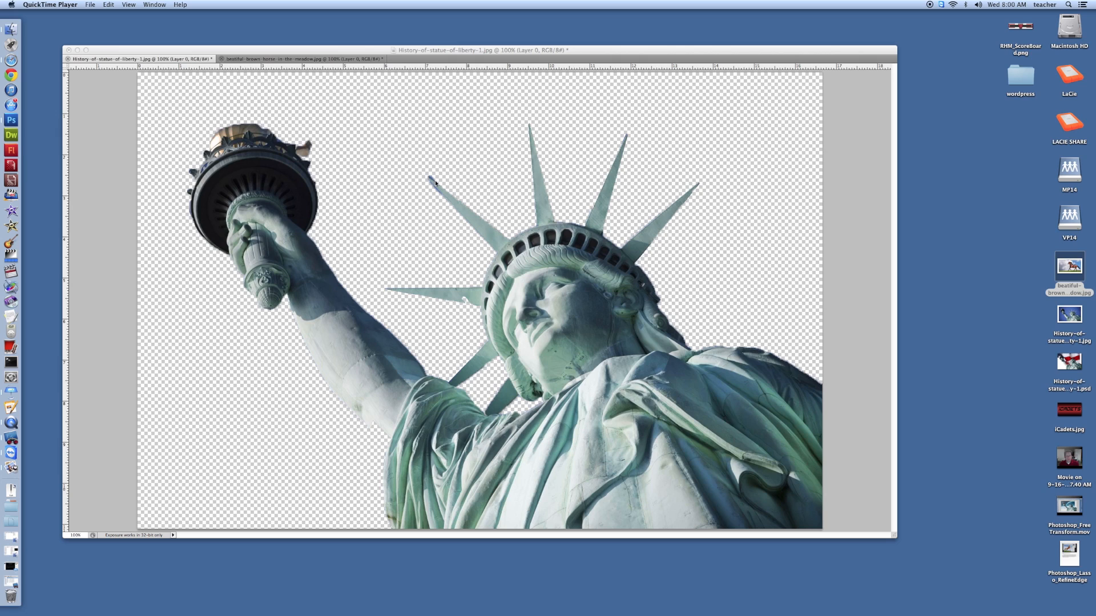
pyautogui.moveTo(626, 138)
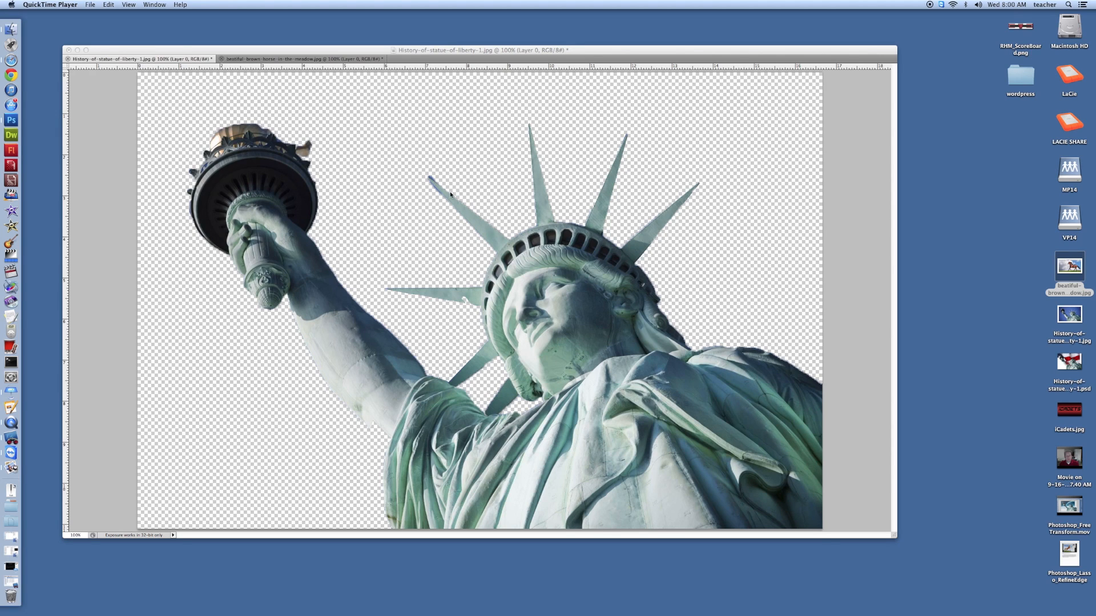
pyautogui.moveTo(425, 182)
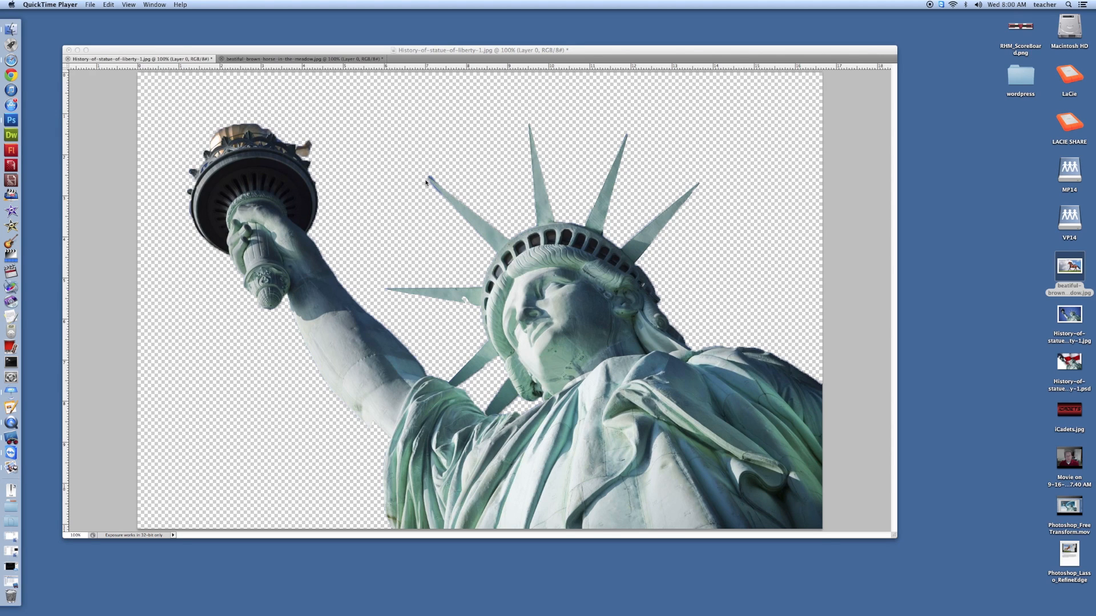
pyautogui.moveTo(433, 191)
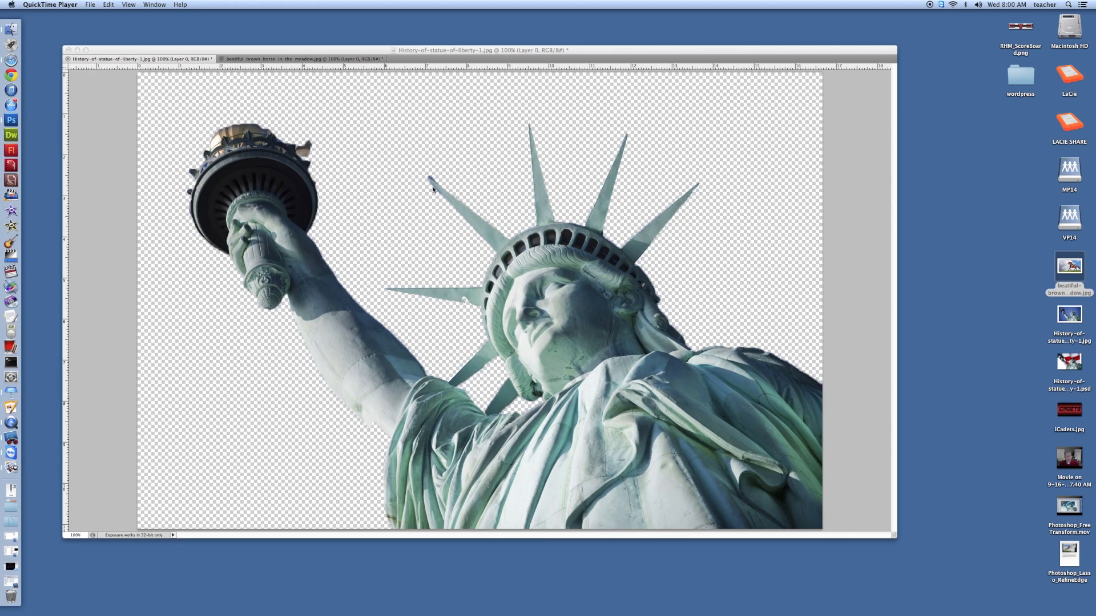
pyautogui.moveTo(435, 194)
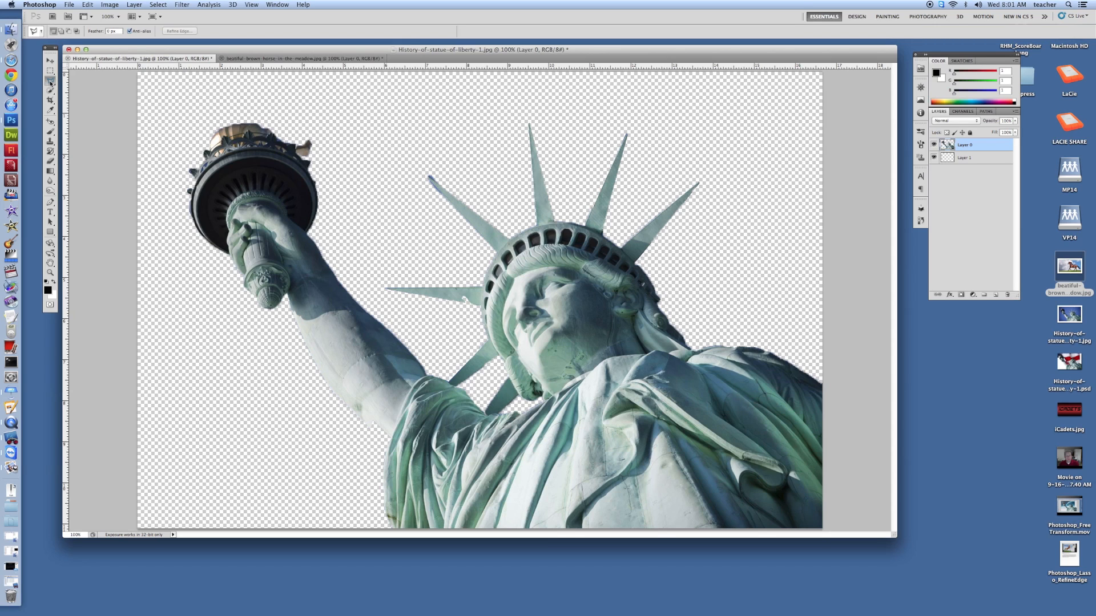
# Pick the Polygonal Lasso Tool from the Lasso flyout in the toolbar
pyautogui.click(49, 82)
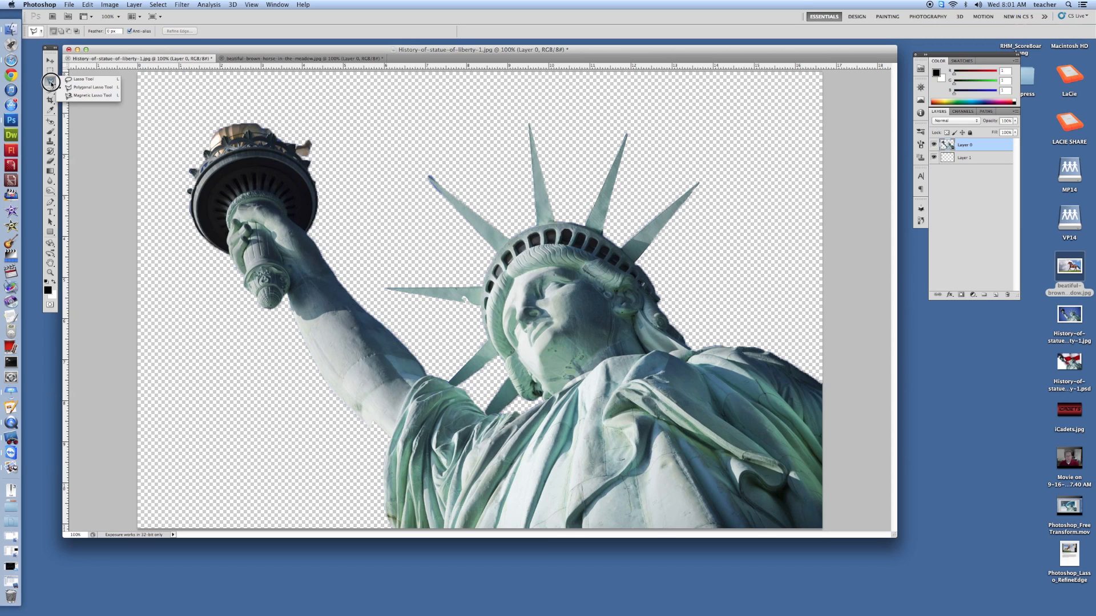
pyautogui.click(83, 79)
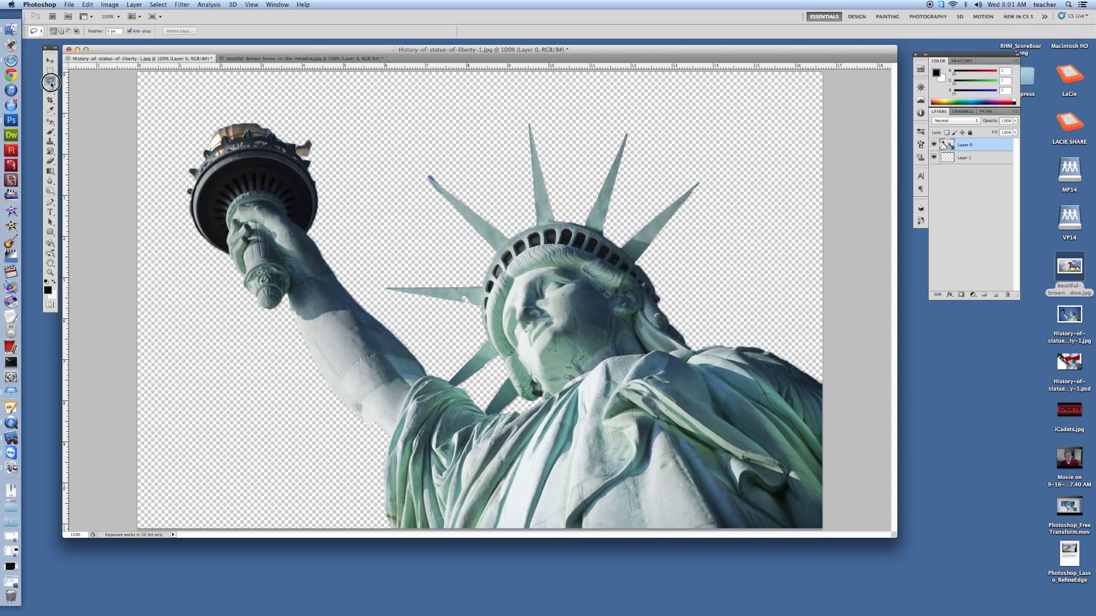
pyautogui.click(50, 80)
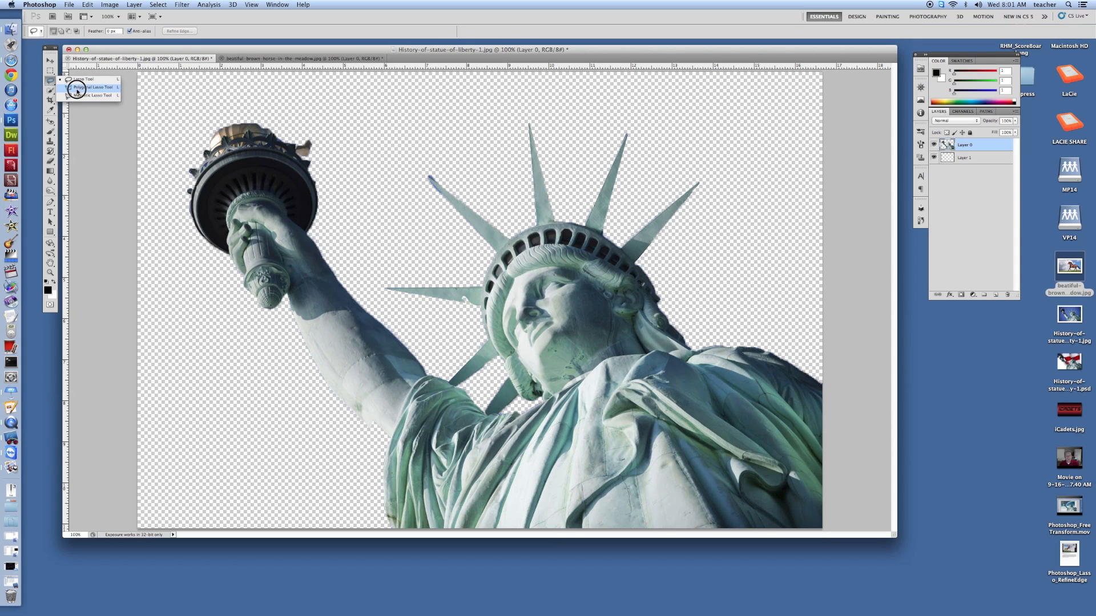
pyautogui.click(91, 85)
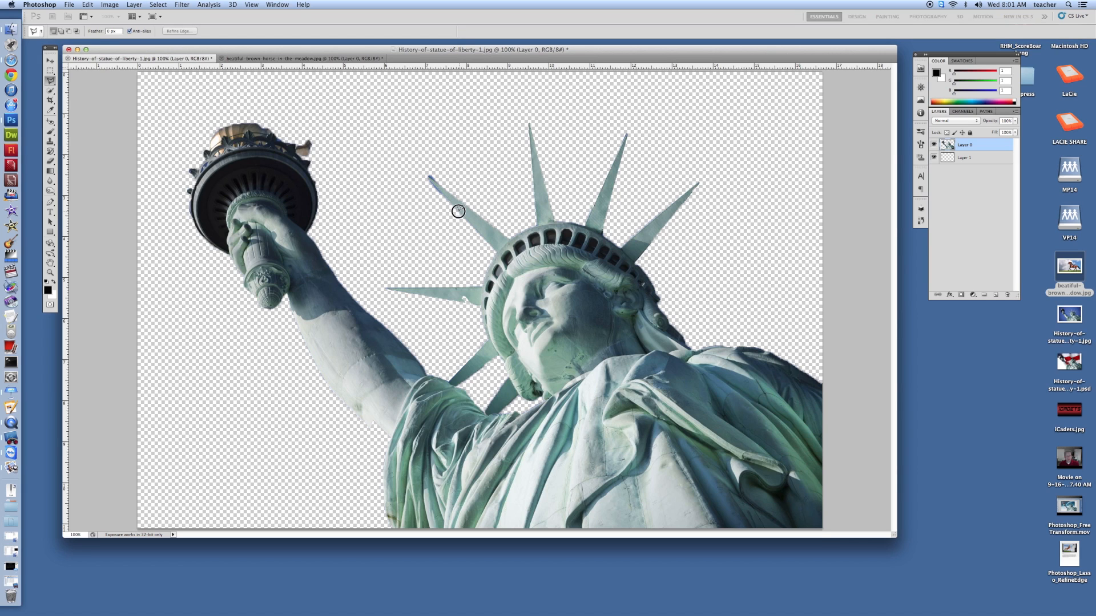
pyautogui.moveTo(429, 173)
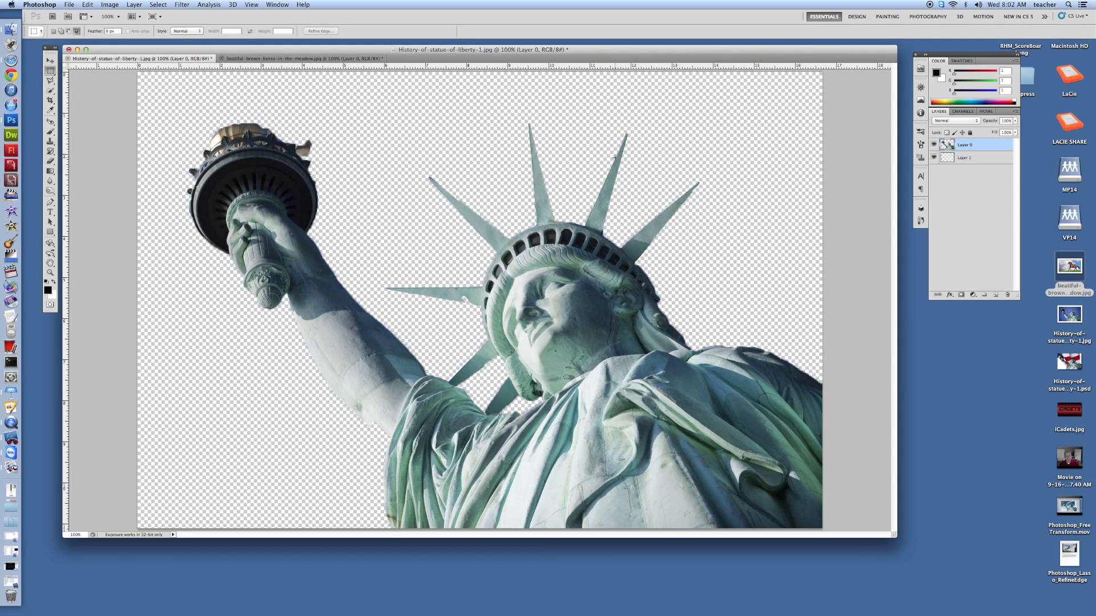
pyautogui.moveTo(639, 250)
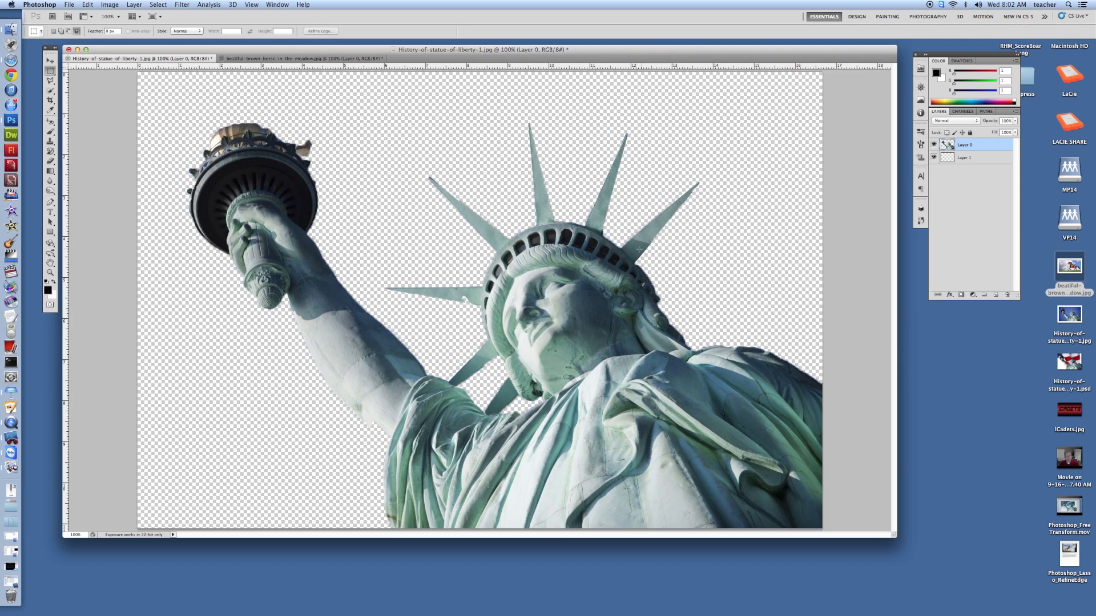
pyautogui.moveTo(669, 203)
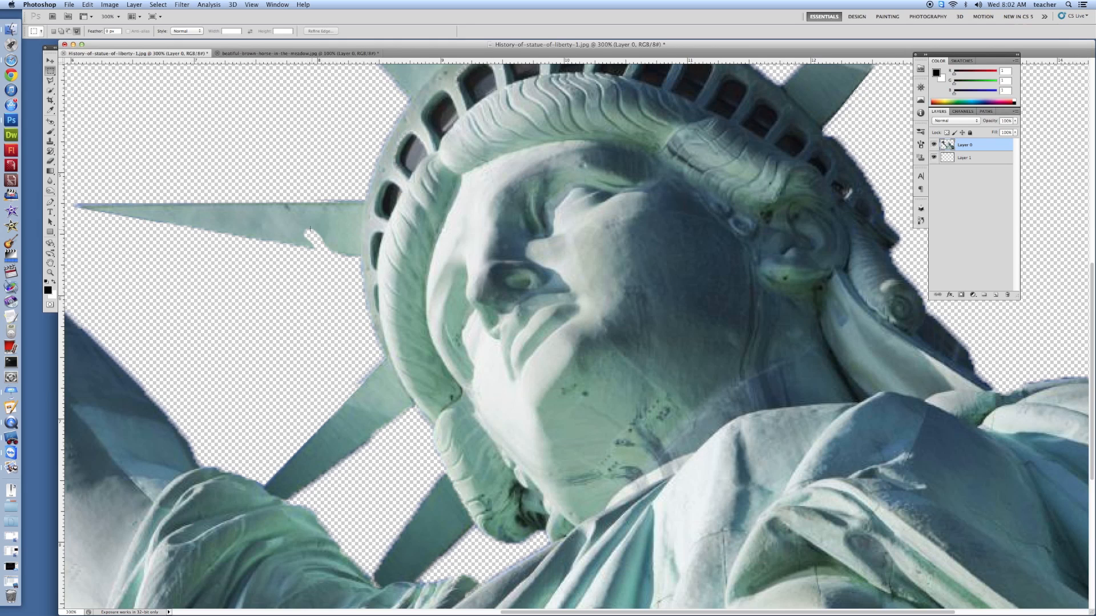
pyautogui.moveTo(309, 239)
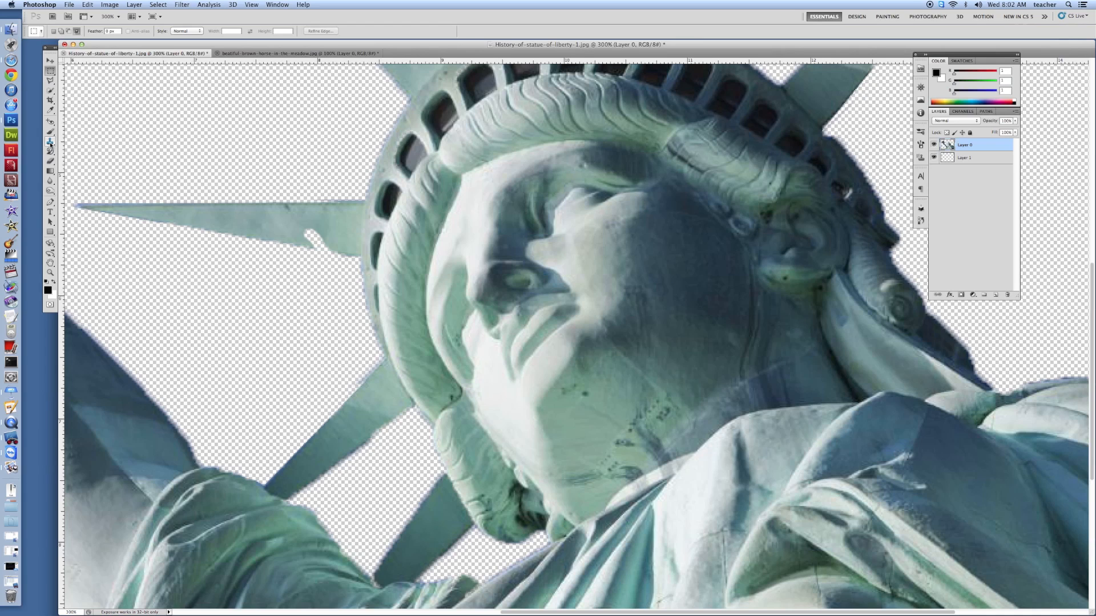
pyautogui.moveTo(50, 143)
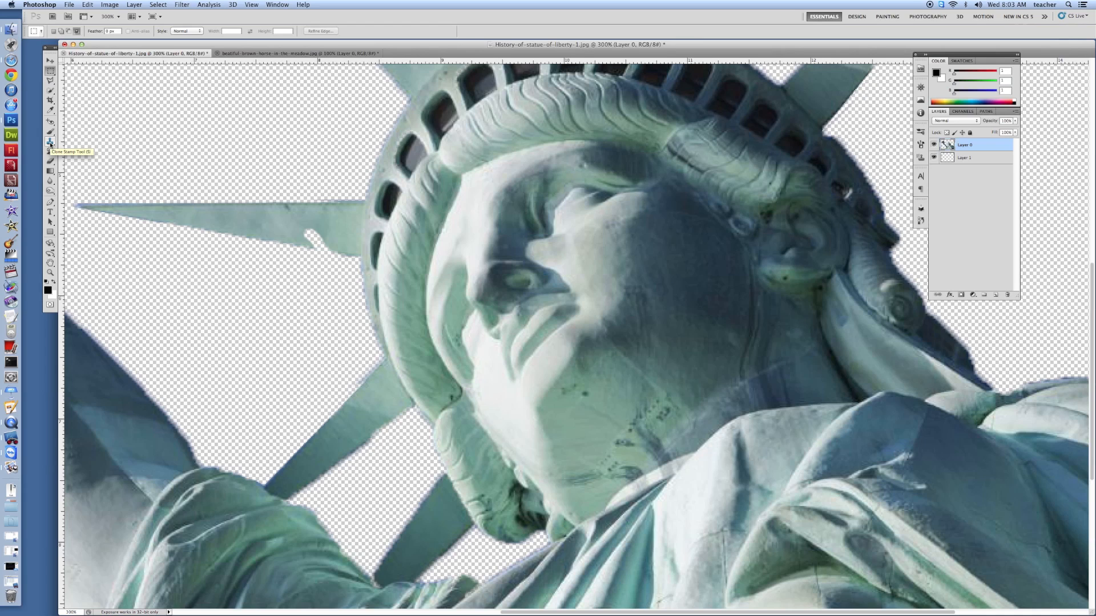
# Make the Clone Stamp Tool active for copying spike texture
pyautogui.click(50, 143)
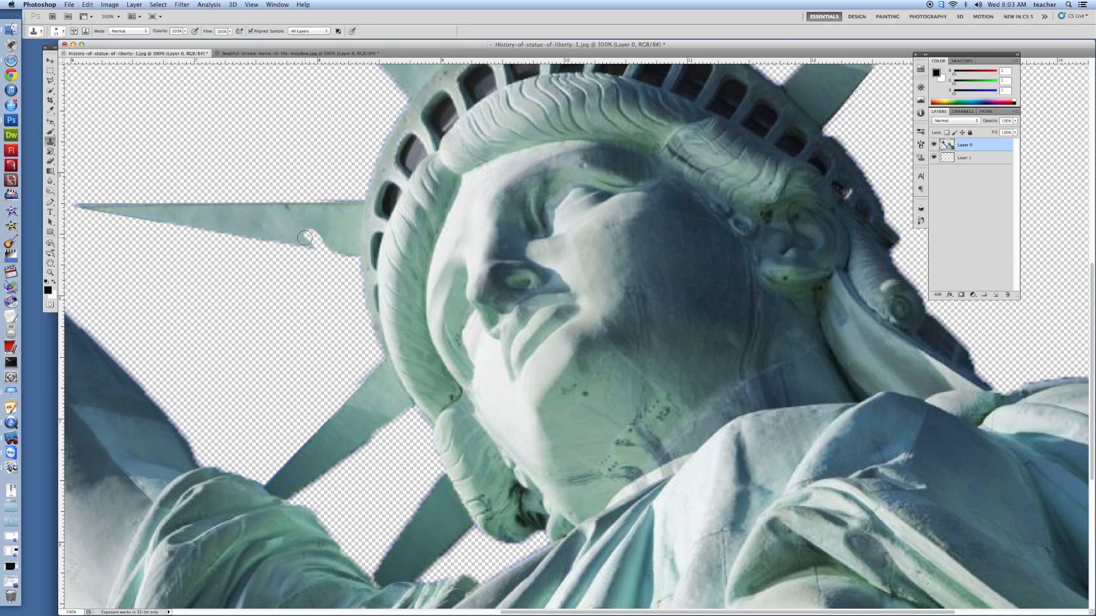
pyautogui.moveTo(306, 234)
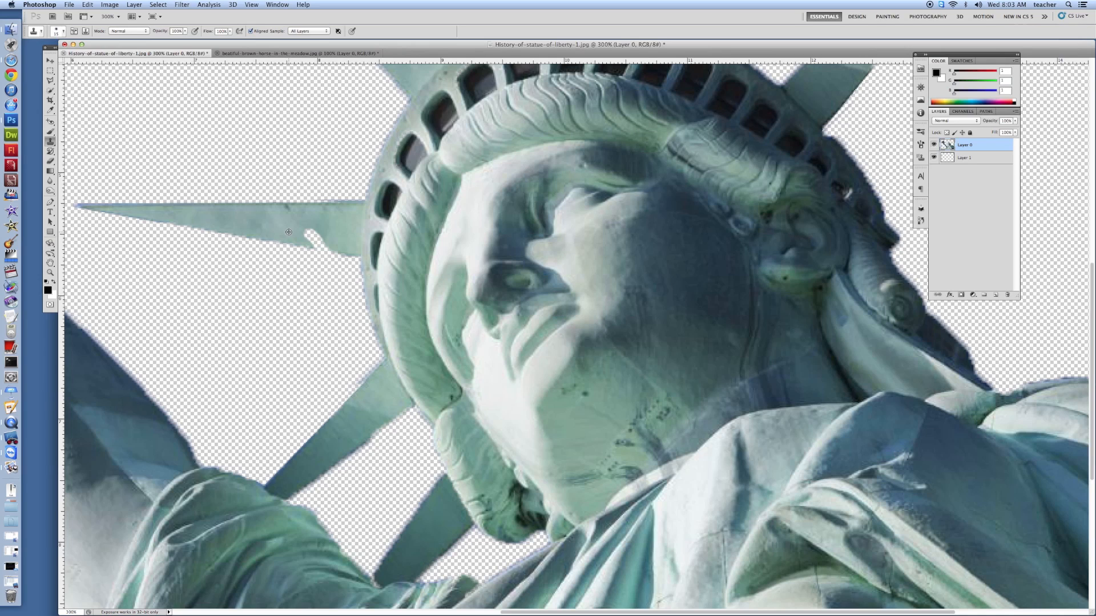
pyautogui.moveTo(313, 238)
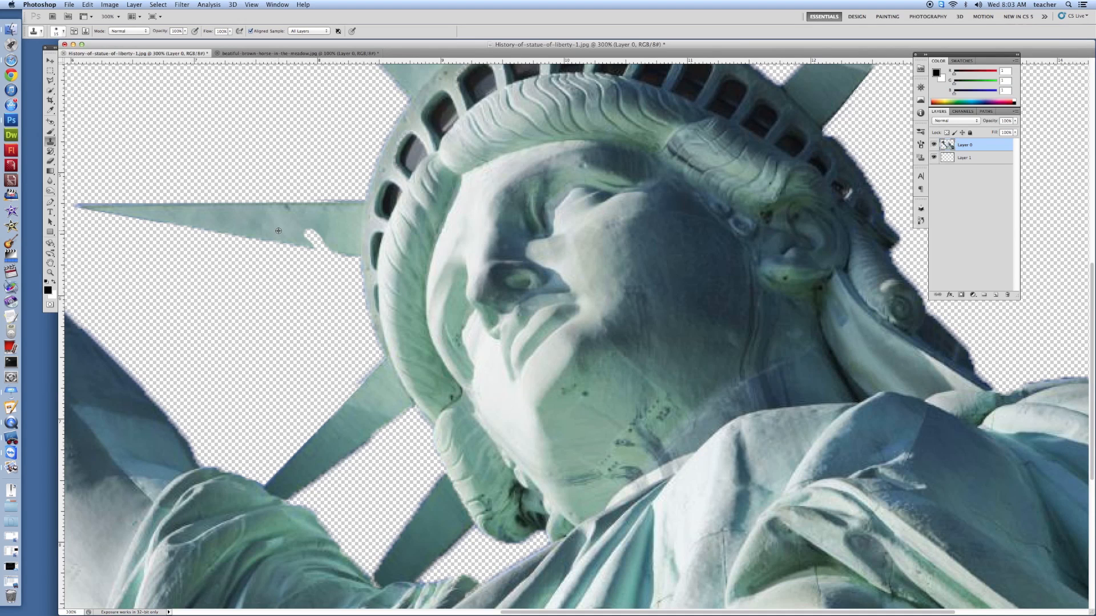
pyautogui.moveTo(305, 234)
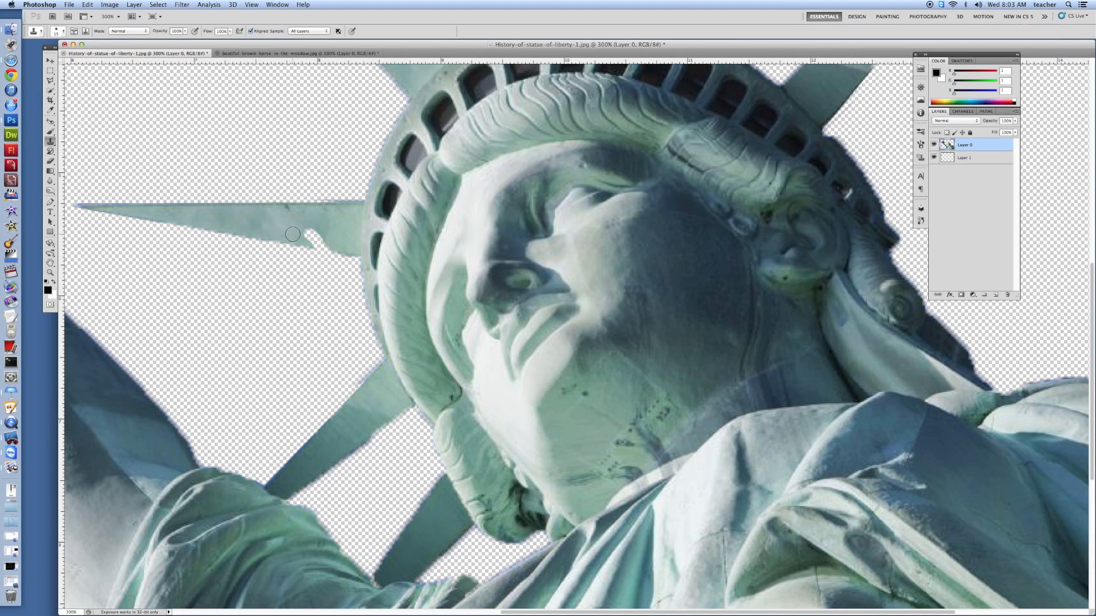
pyautogui.moveTo(309, 234)
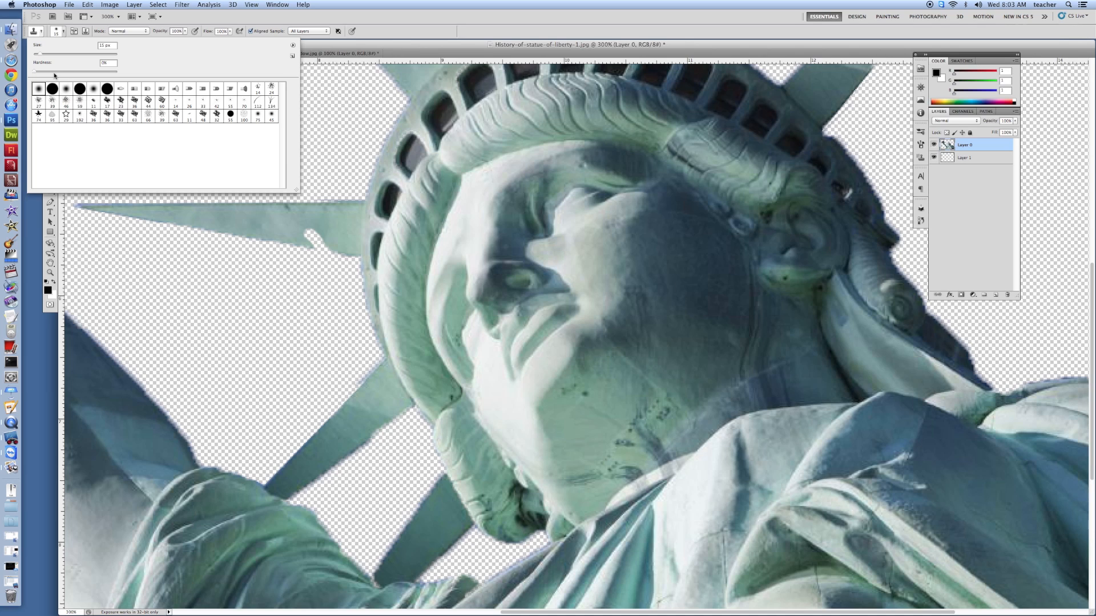
pyautogui.moveTo(53, 73)
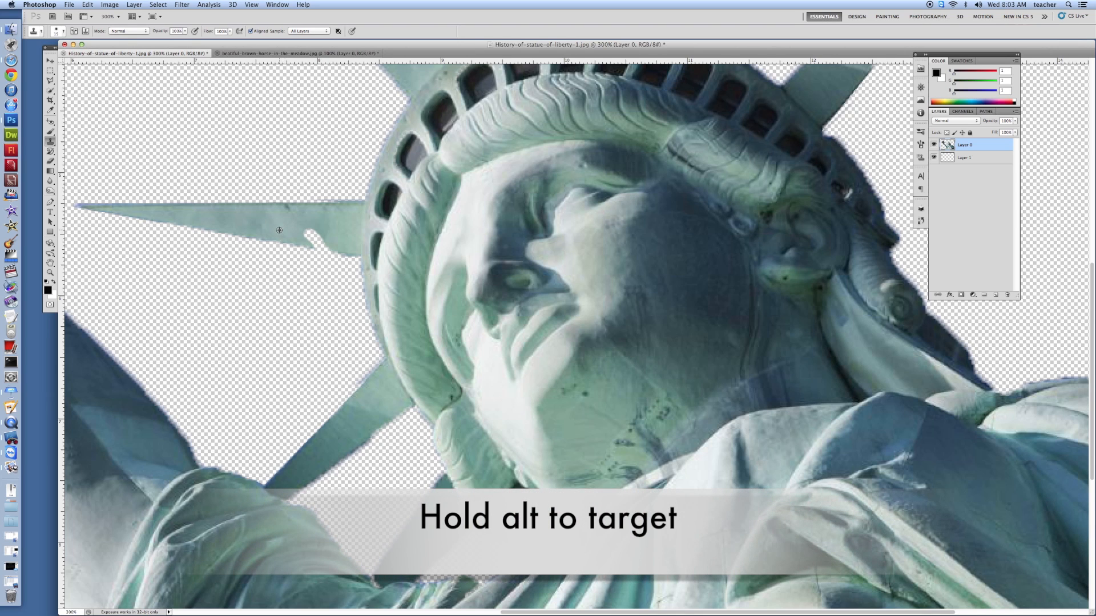
pyautogui.moveTo(303, 232)
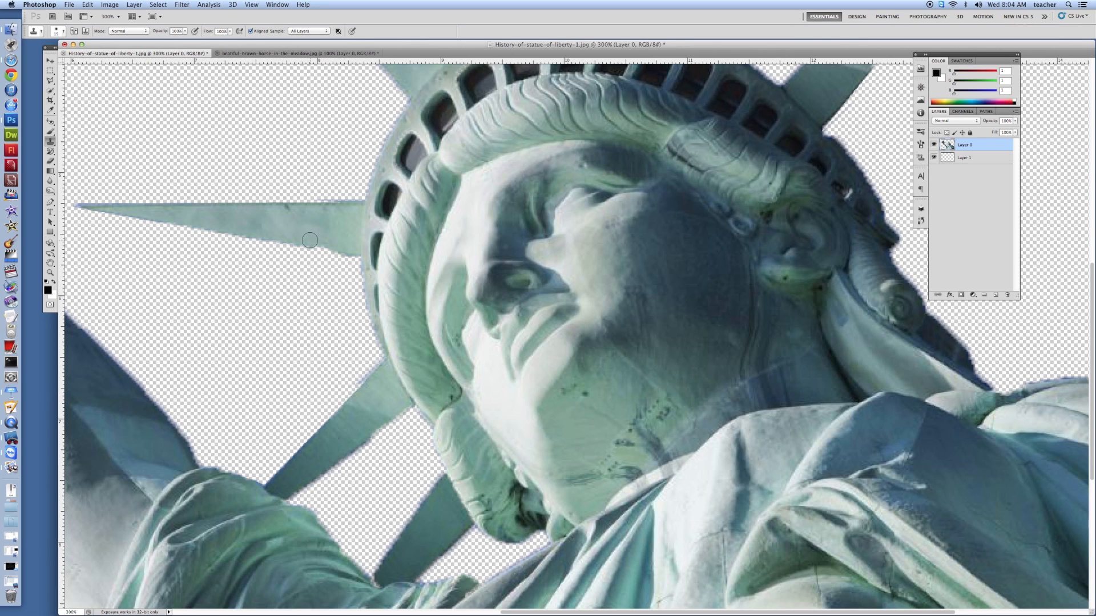
pyautogui.moveTo(314, 242)
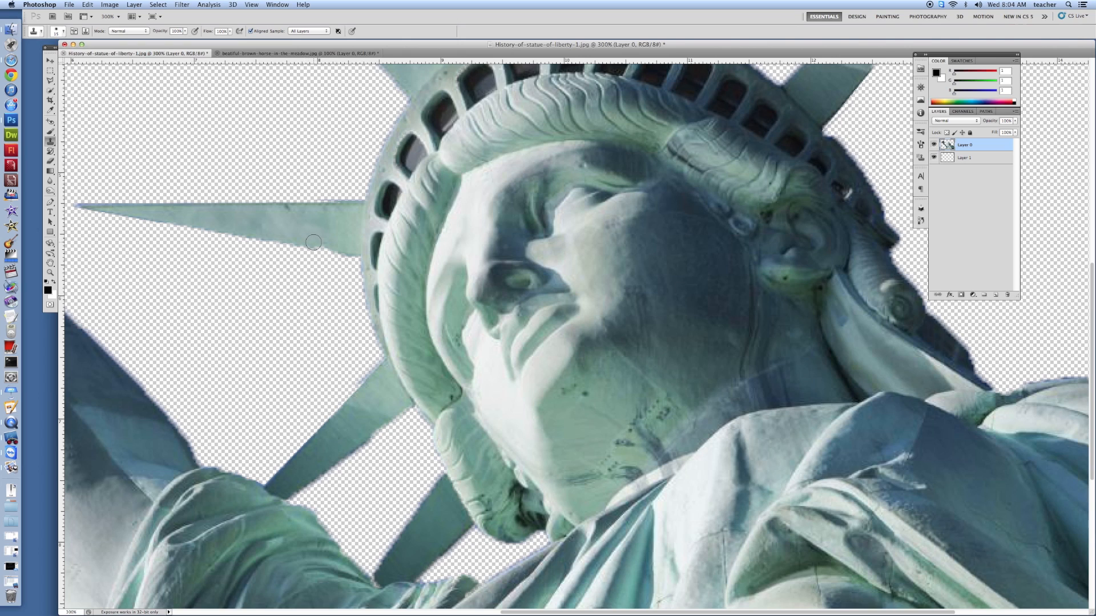
pyautogui.moveTo(329, 245)
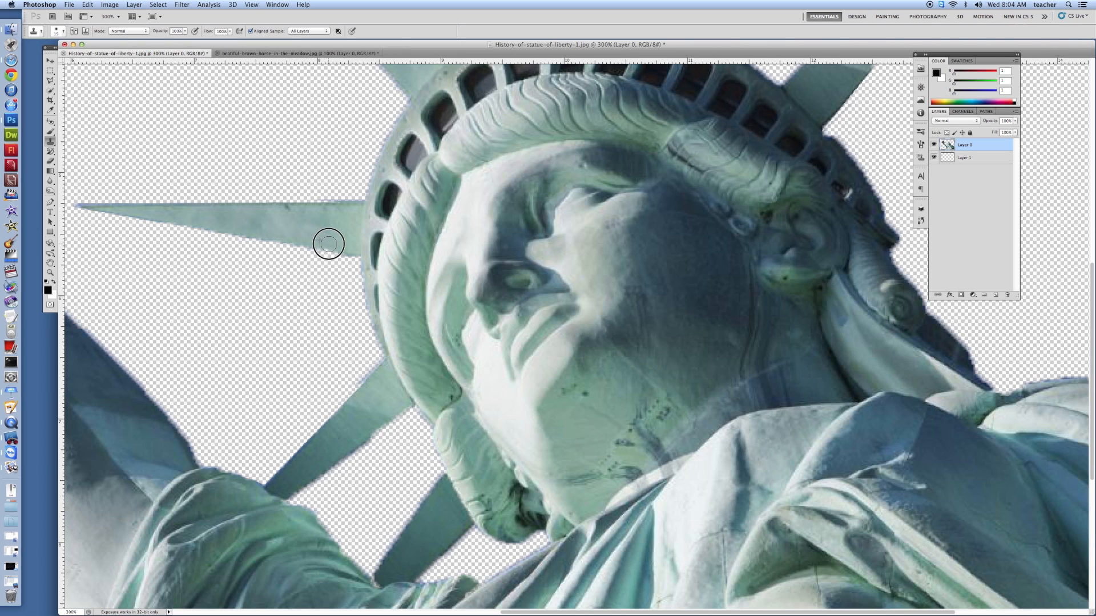
pyautogui.moveTo(348, 228)
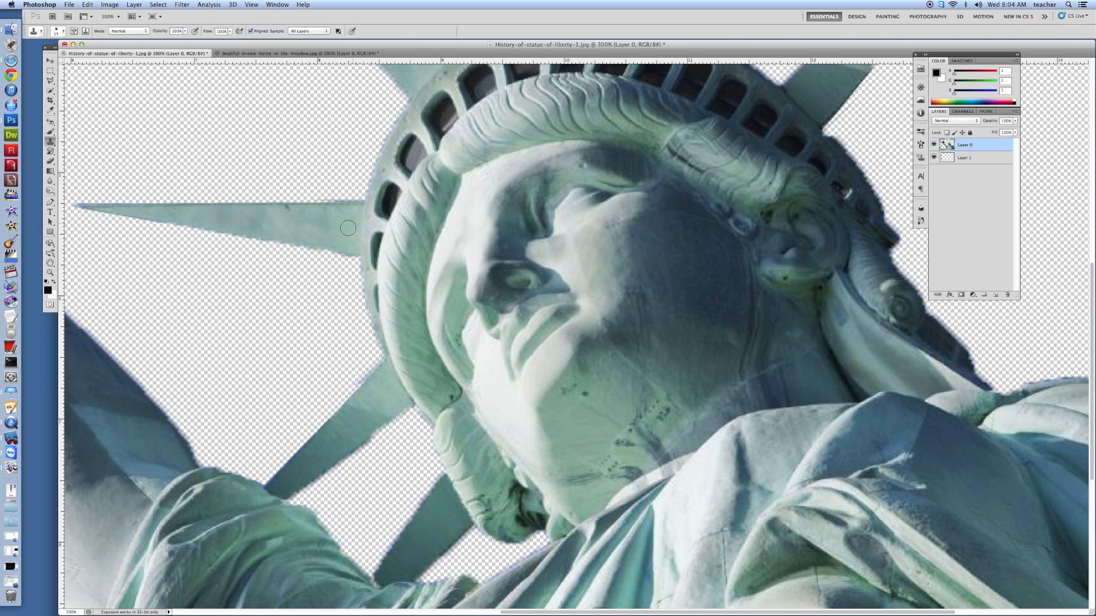
pyautogui.moveTo(351, 244)
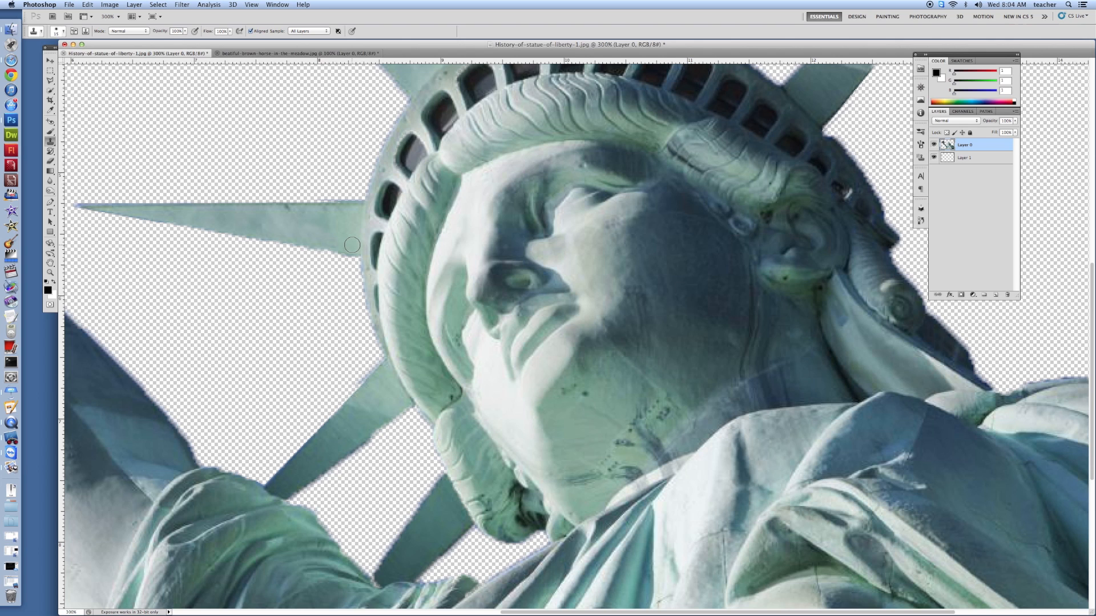
pyautogui.moveTo(307, 238)
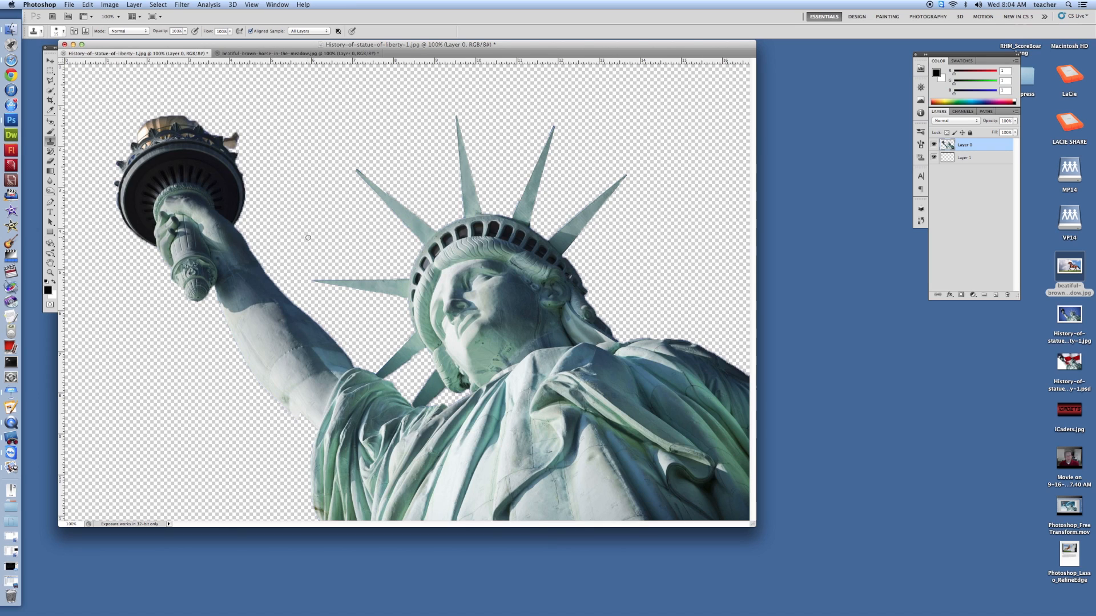
pyautogui.moveTo(398, 296)
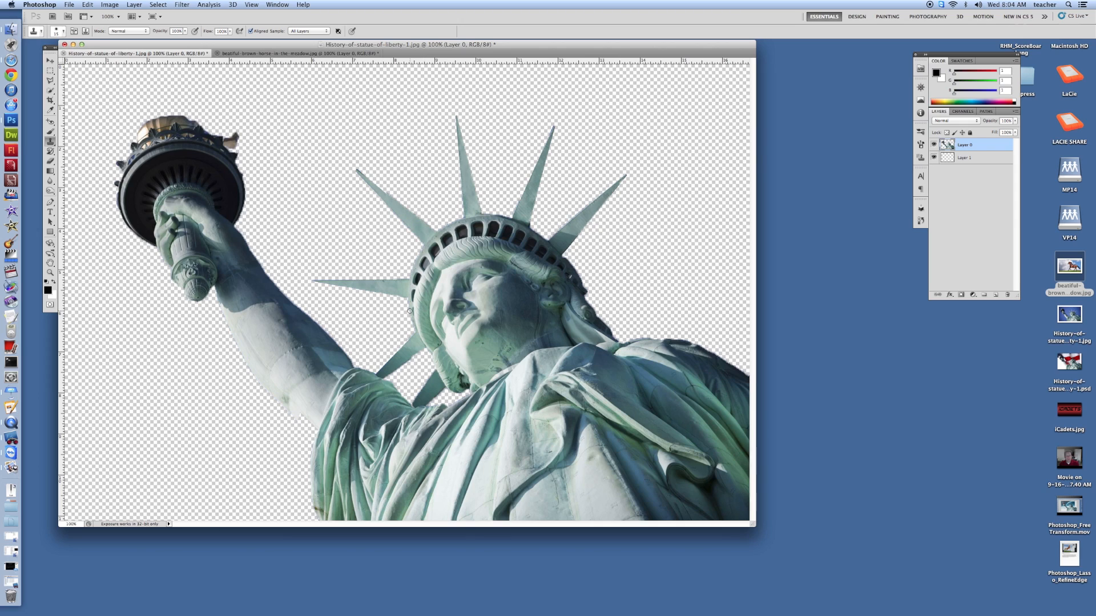
pyautogui.moveTo(306, 282)
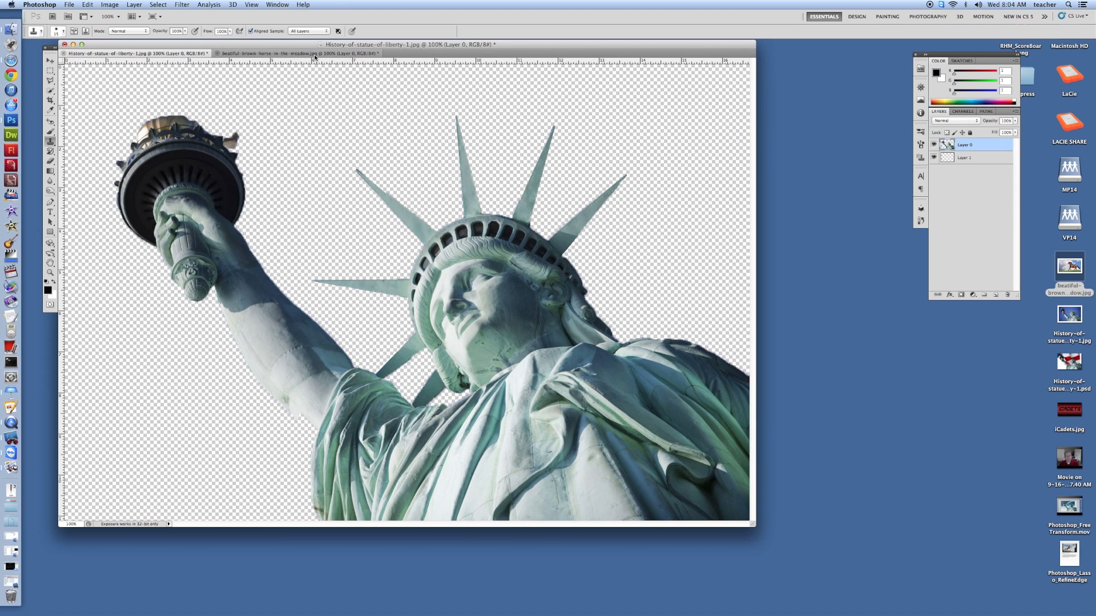
# In the horse document, select the three horse layers and merge them into one
pyautogui.click(297, 54)
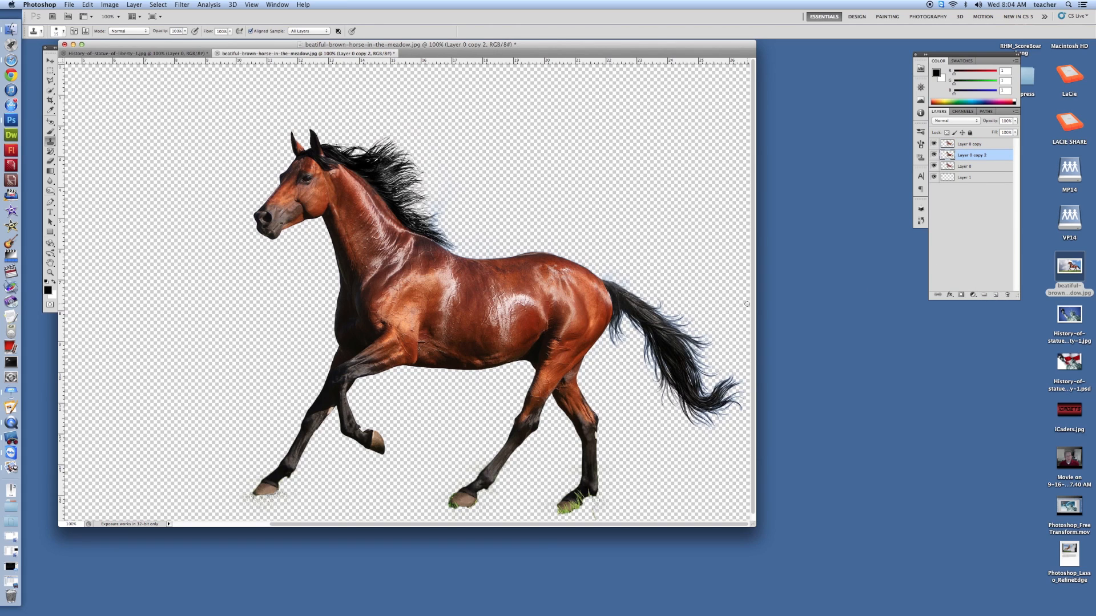
pyautogui.moveTo(851, 56)
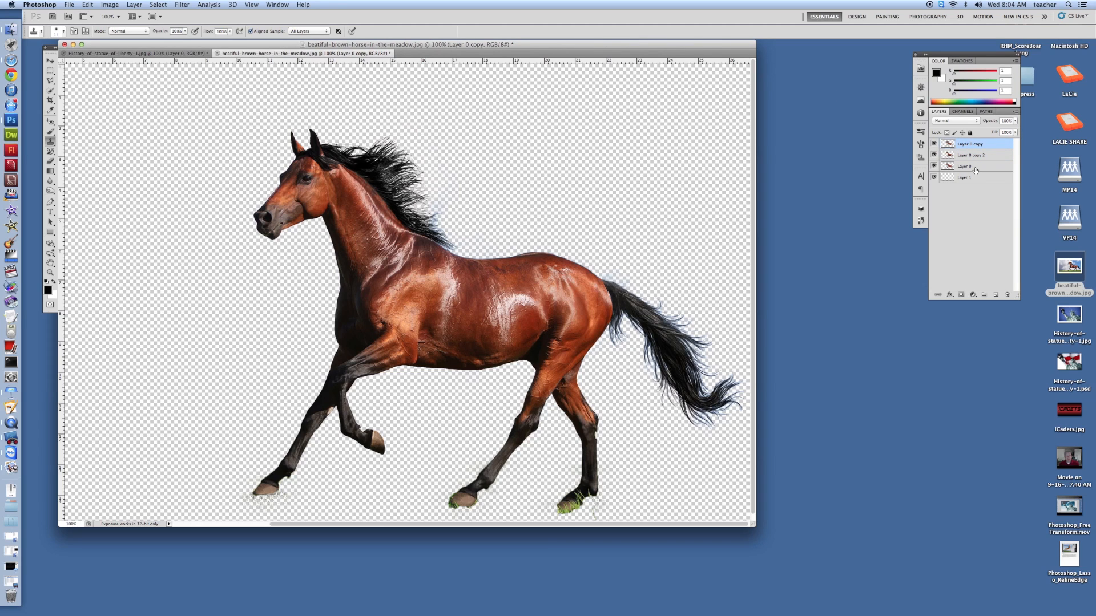
pyautogui.click(967, 166)
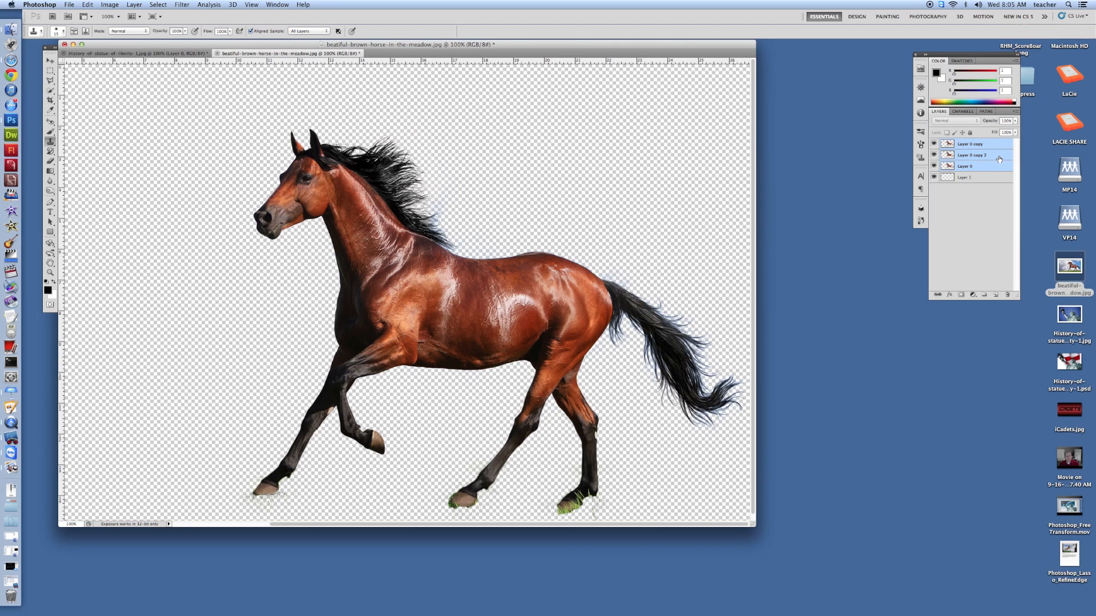
pyautogui.rightClick(995, 154)
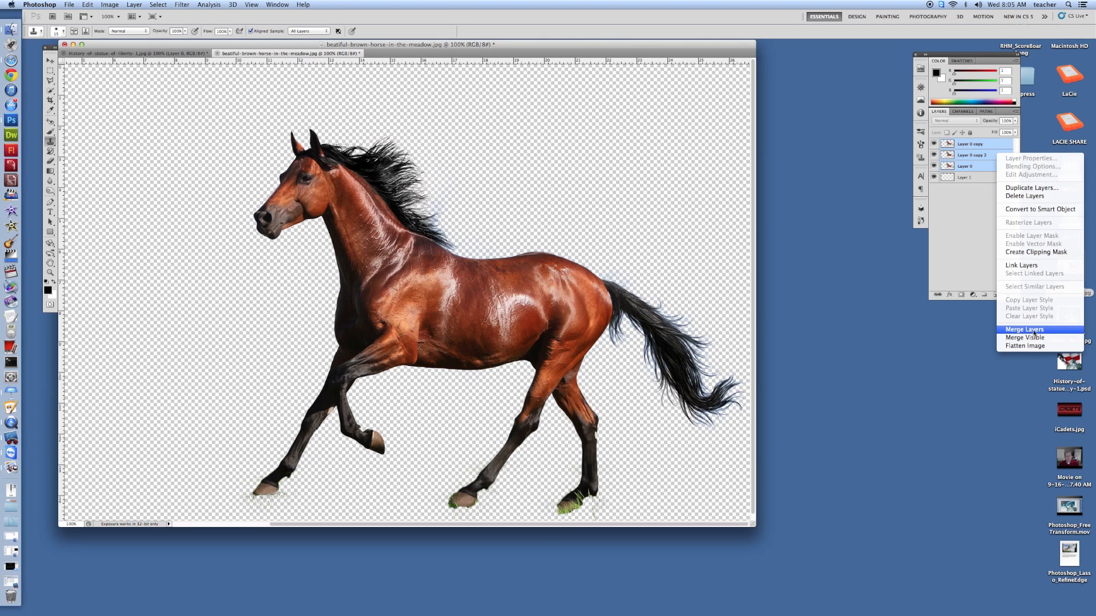
pyautogui.click(1025, 328)
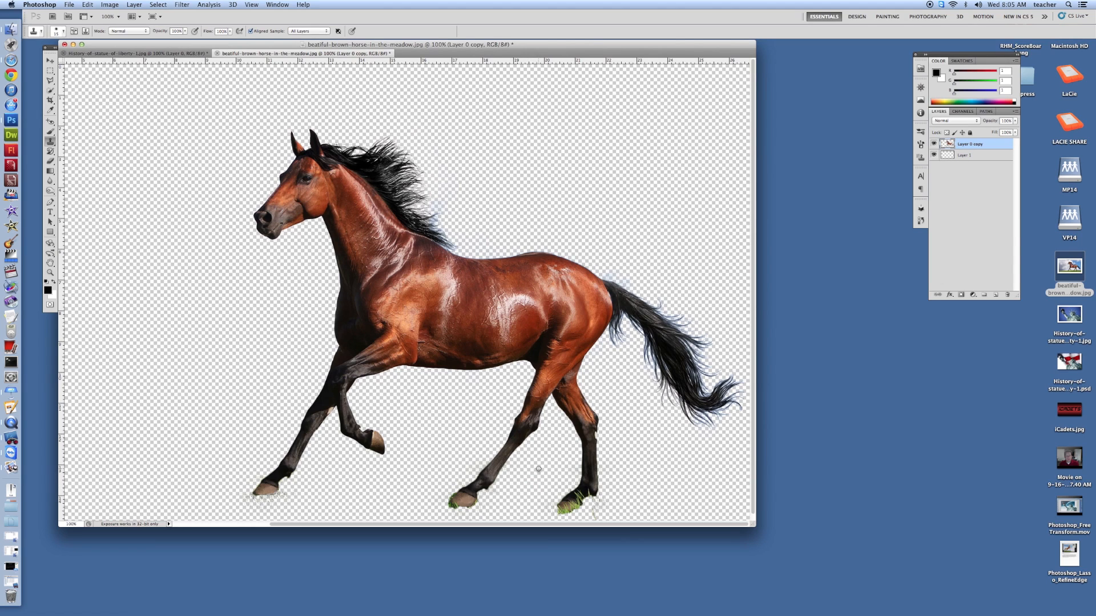
pyautogui.moveTo(543, 477)
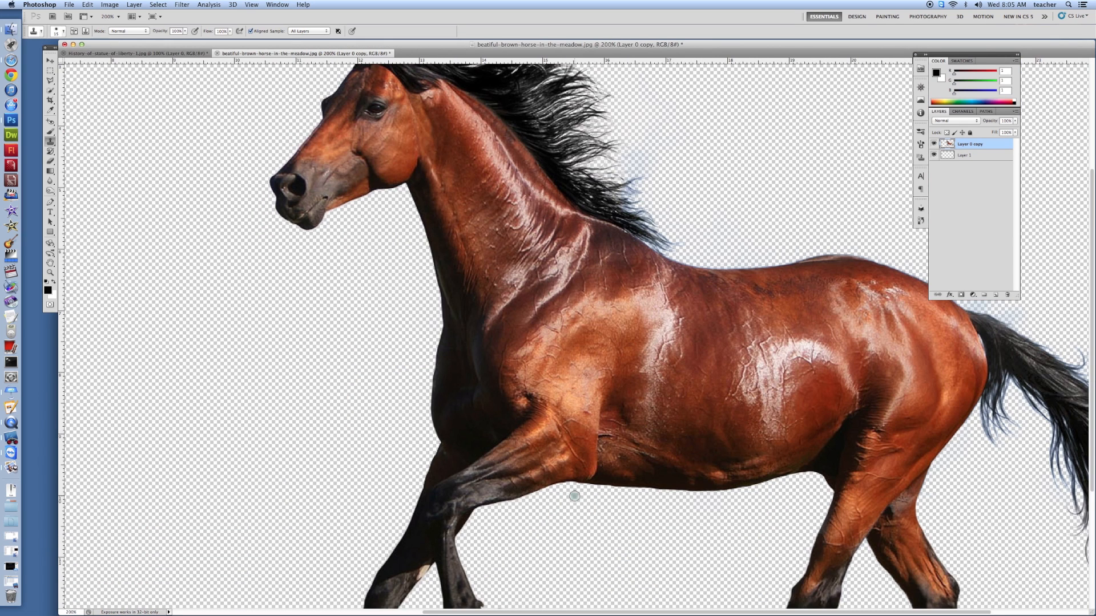
pyautogui.moveTo(599, 515)
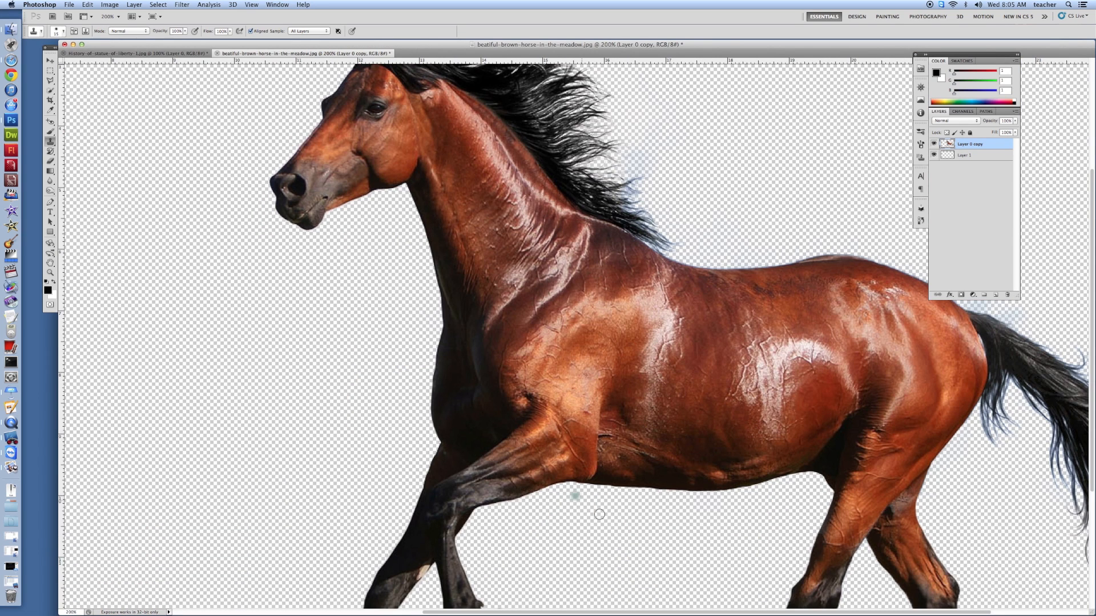
# Scroll down to a close view of the horse's hooves and grass fringes
pyautogui.scroll(-3)
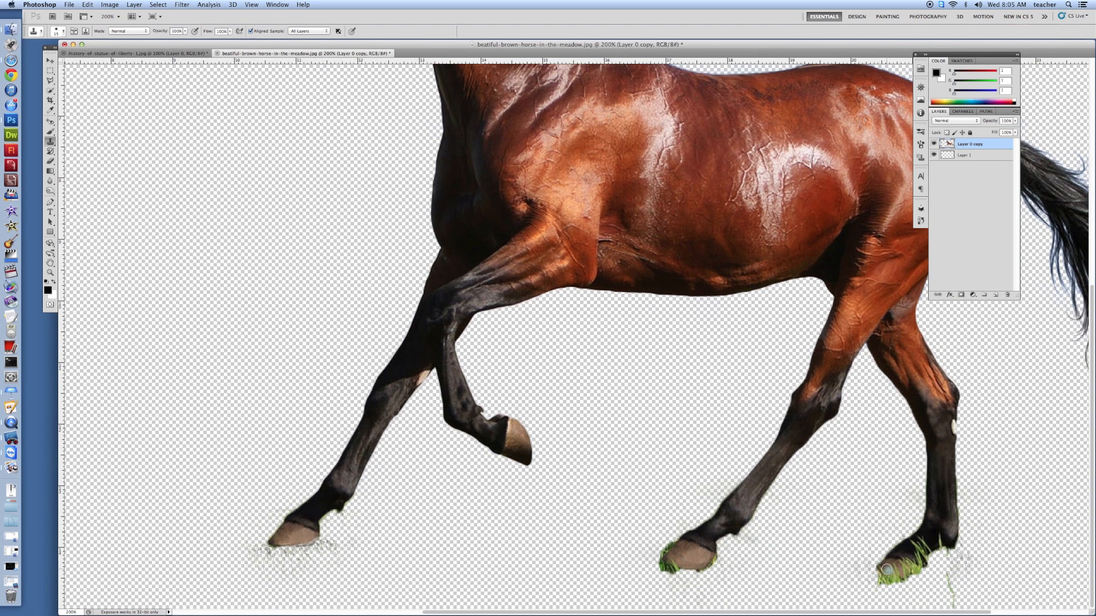
pyautogui.scroll(-3)
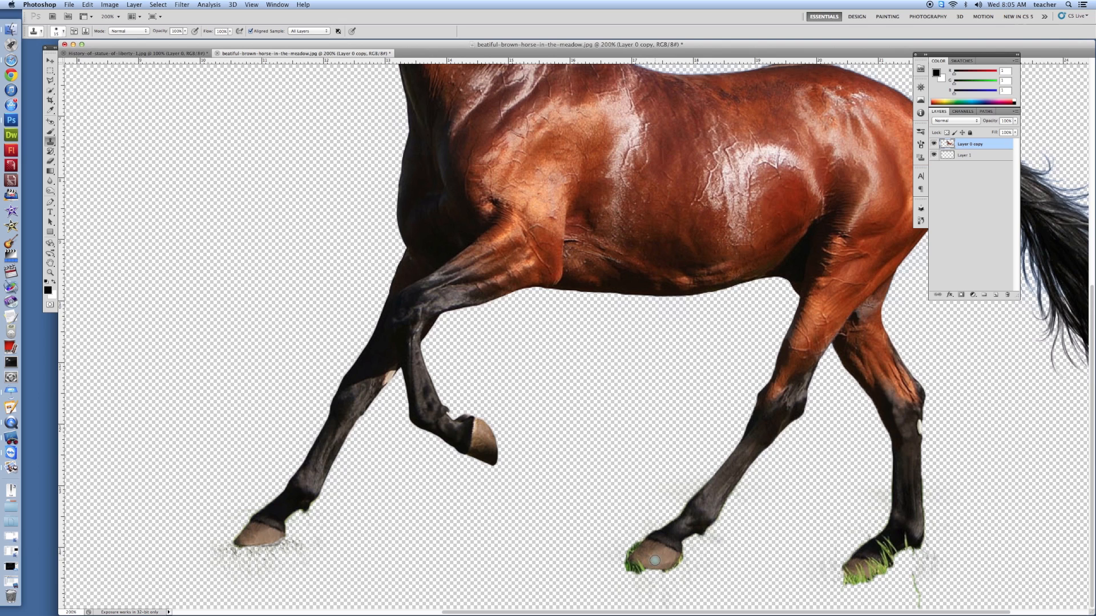
pyautogui.moveTo(654, 559)
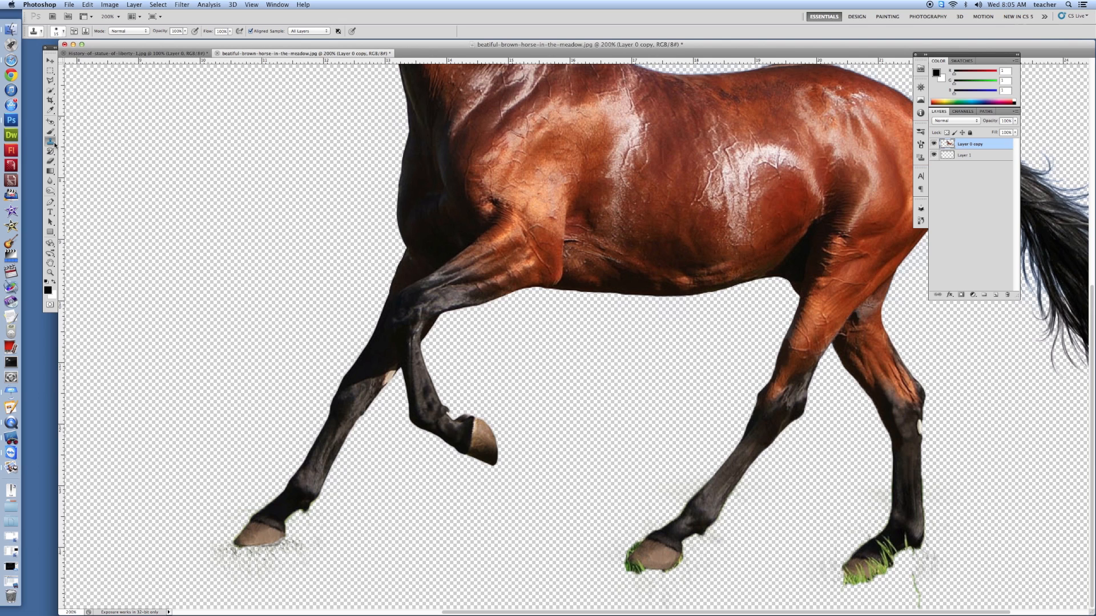
pyautogui.moveTo(55, 145)
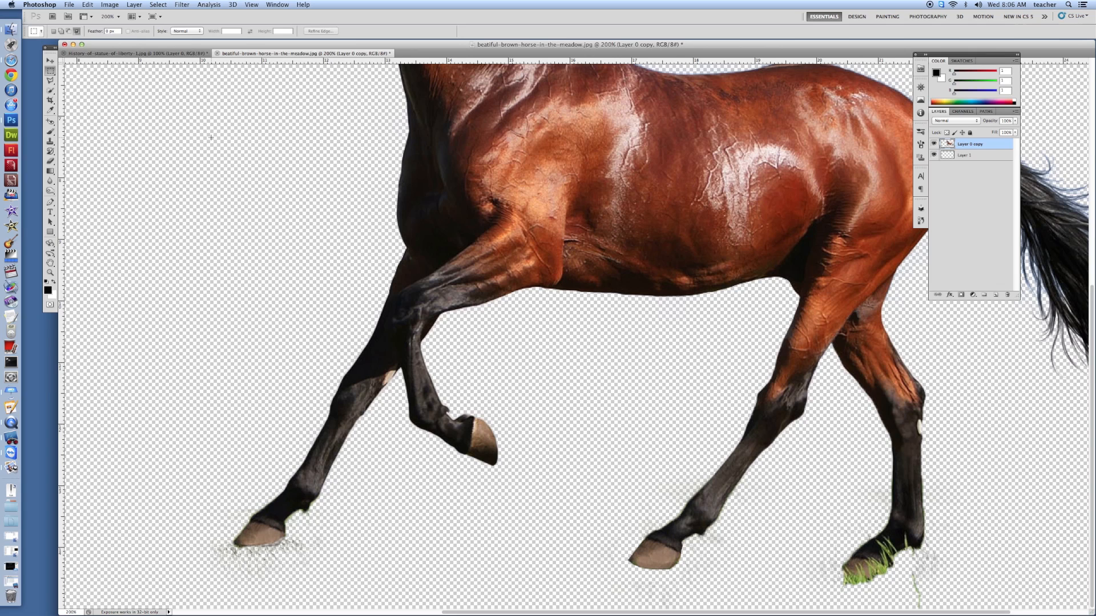
pyautogui.rightClick(213, 136)
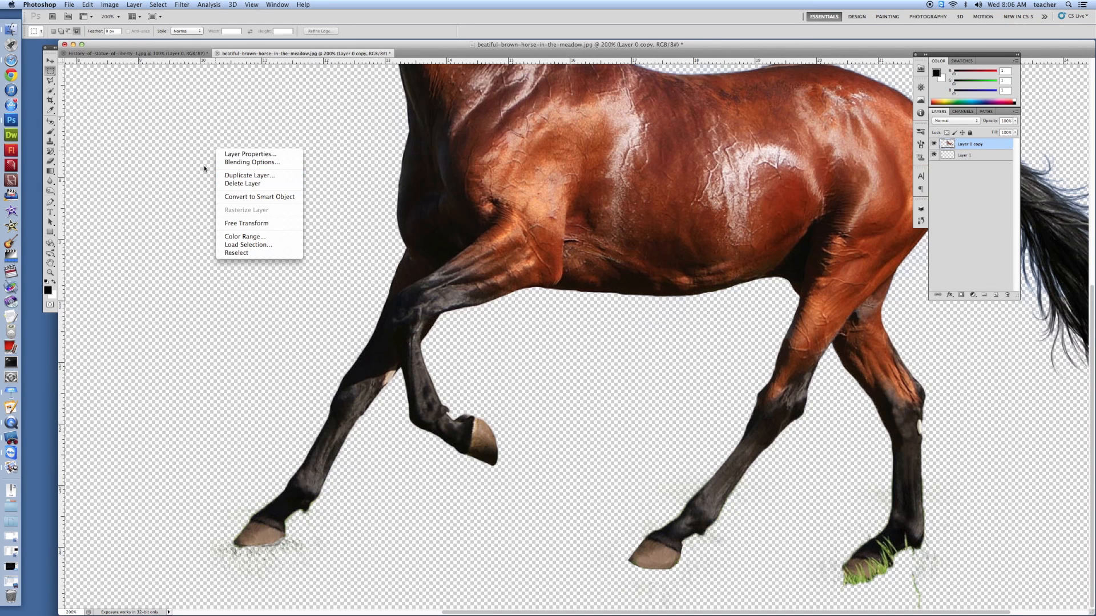
pyautogui.moveTo(145, 188)
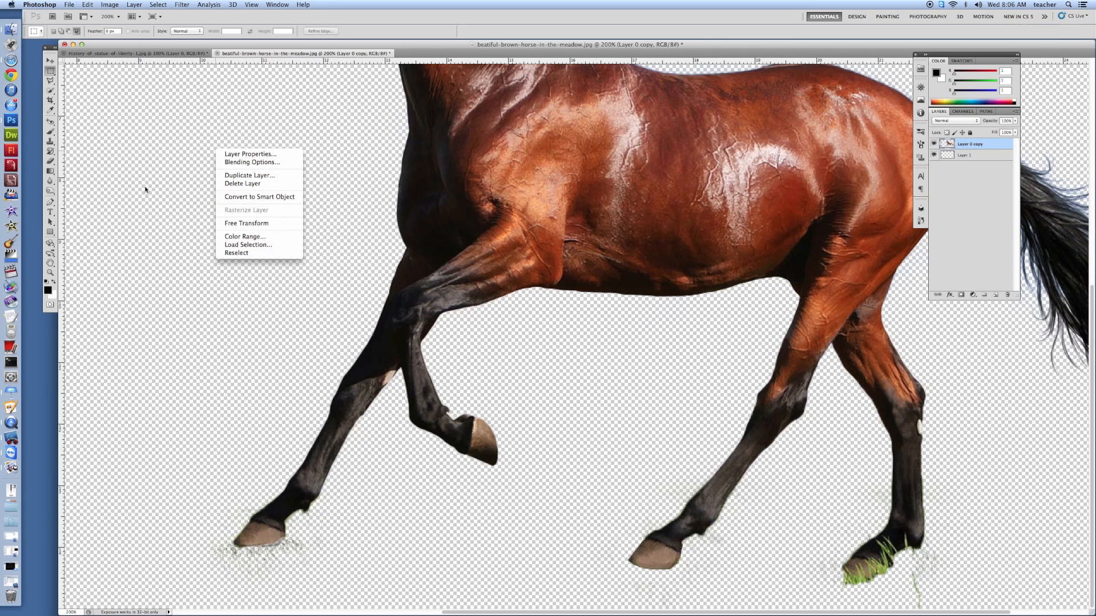
pyautogui.click(145, 188)
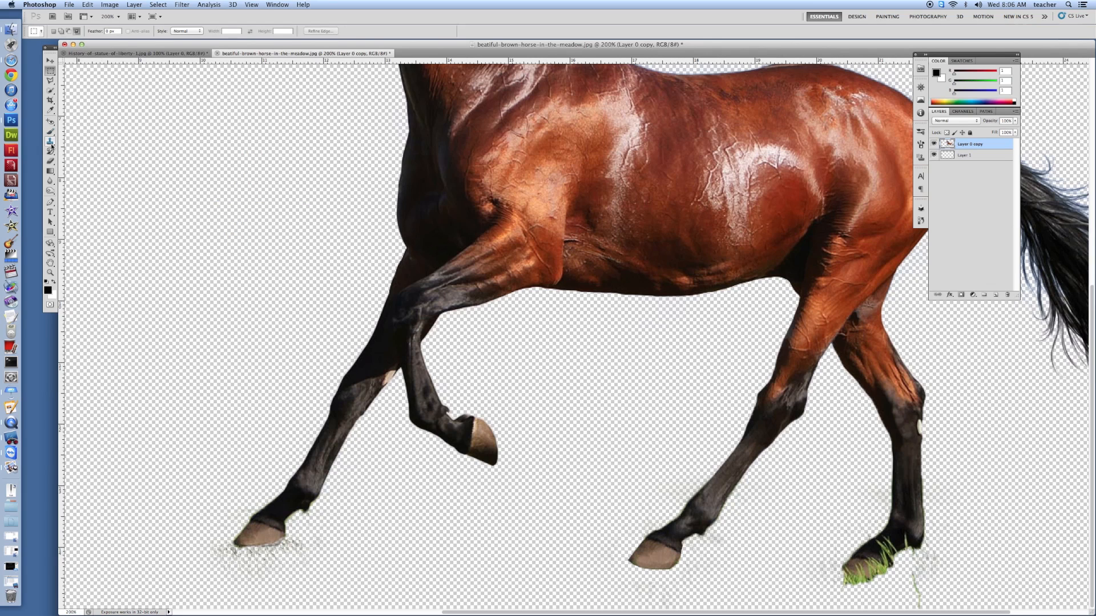
pyautogui.click(49, 142)
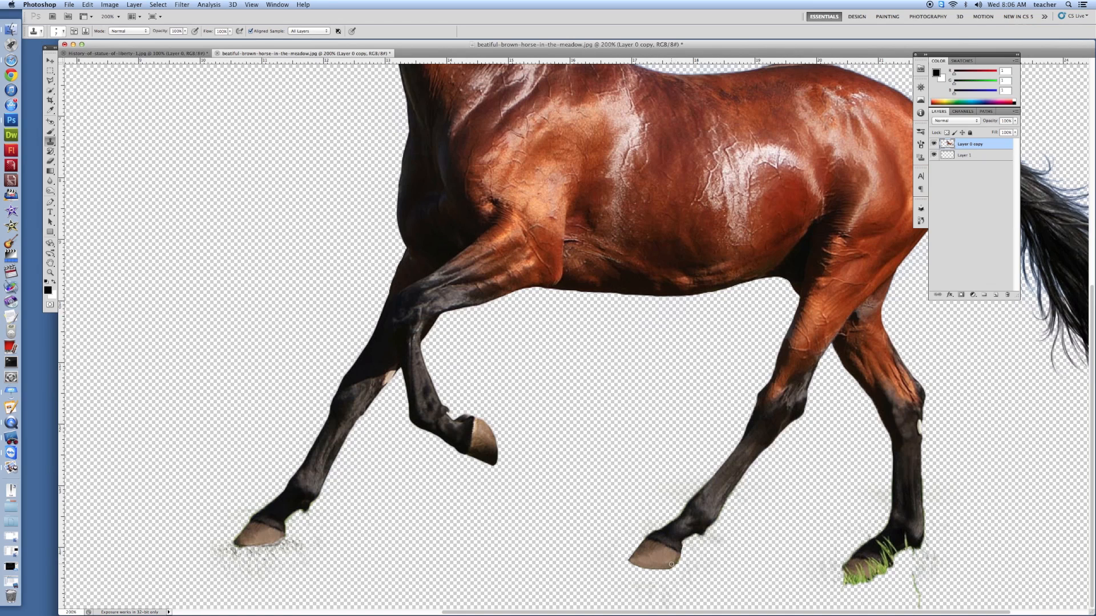
pyautogui.moveTo(661, 566)
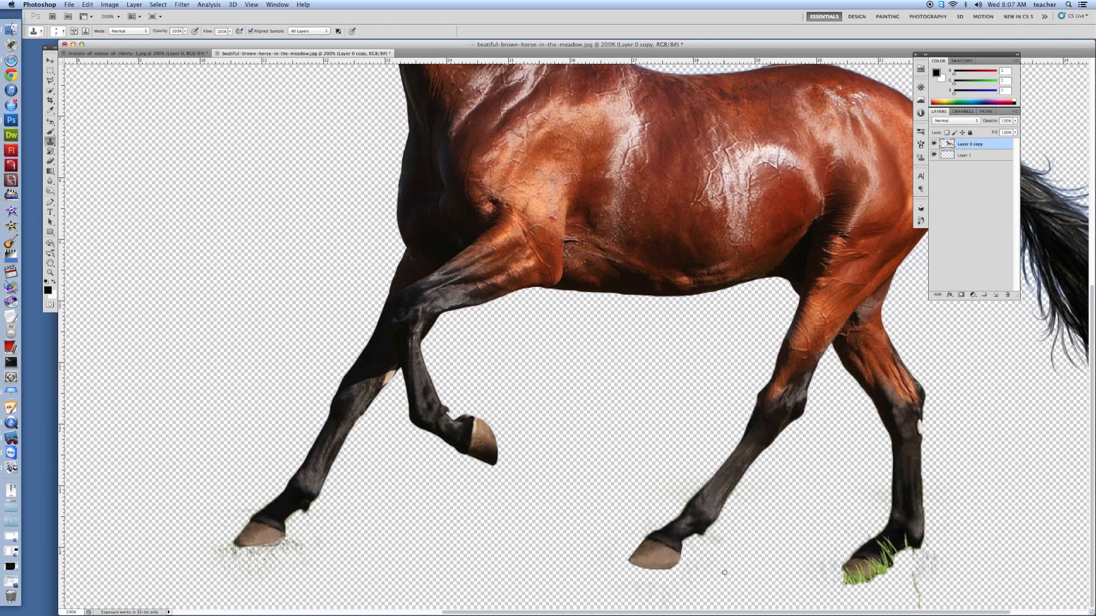
pyautogui.moveTo(839, 579)
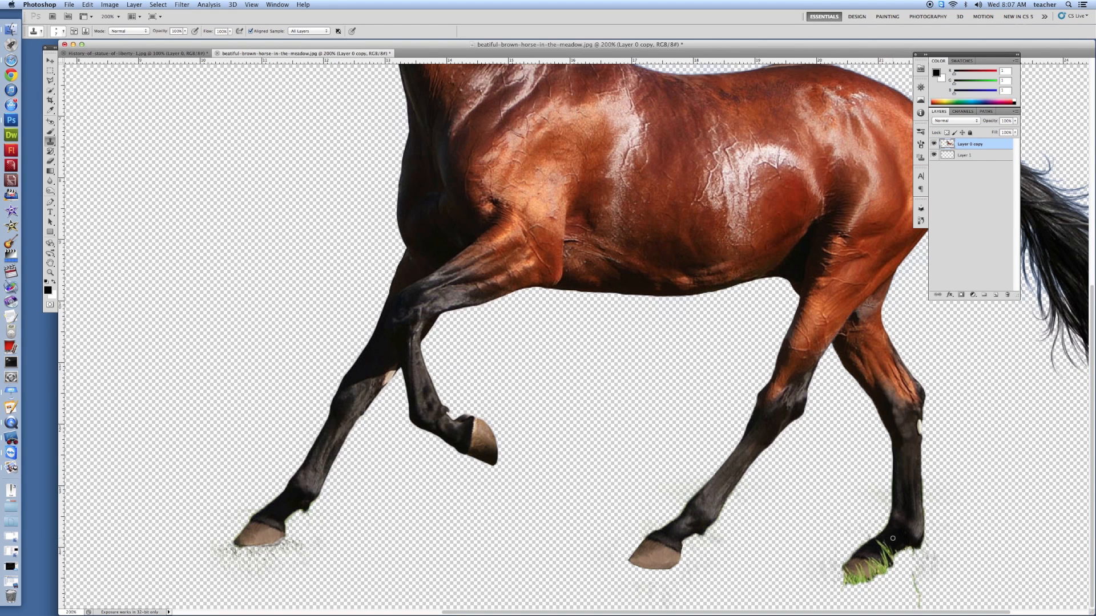
pyautogui.moveTo(886, 541)
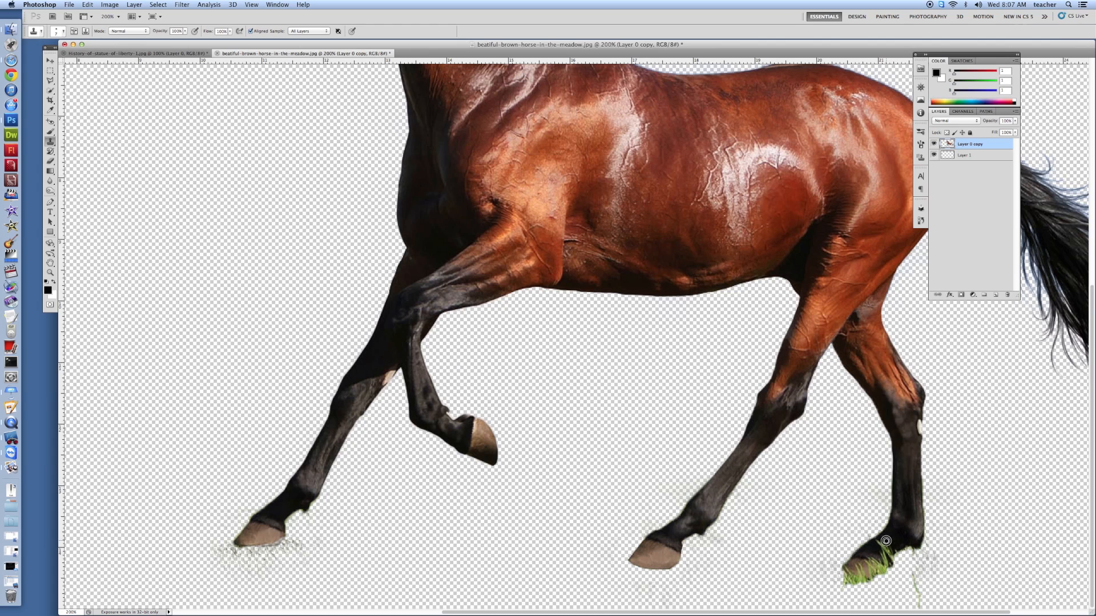
pyautogui.moveTo(886, 538)
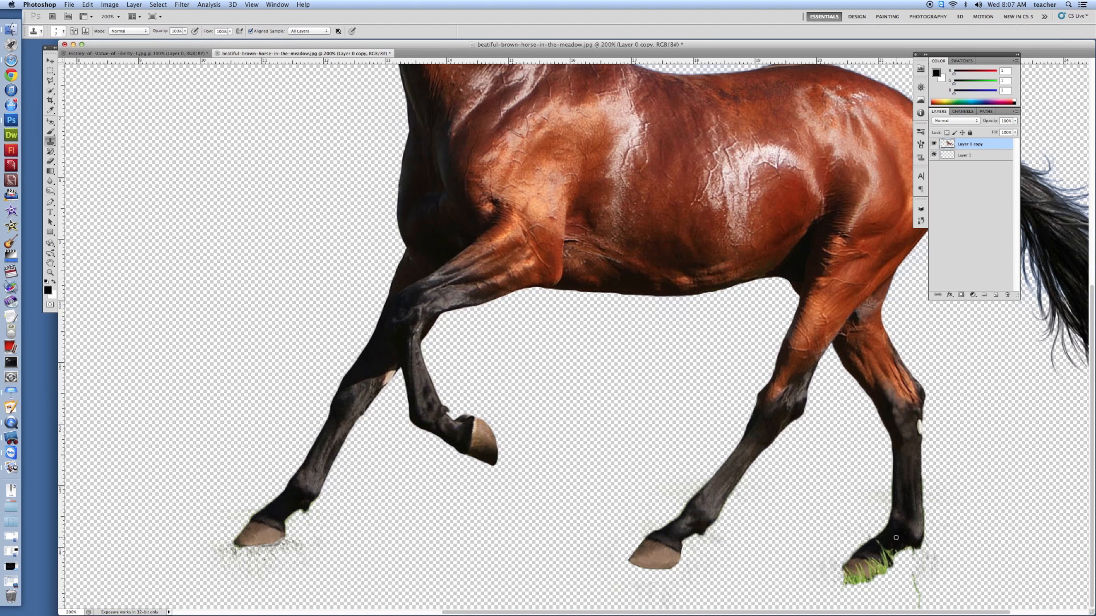
pyautogui.moveTo(896, 546)
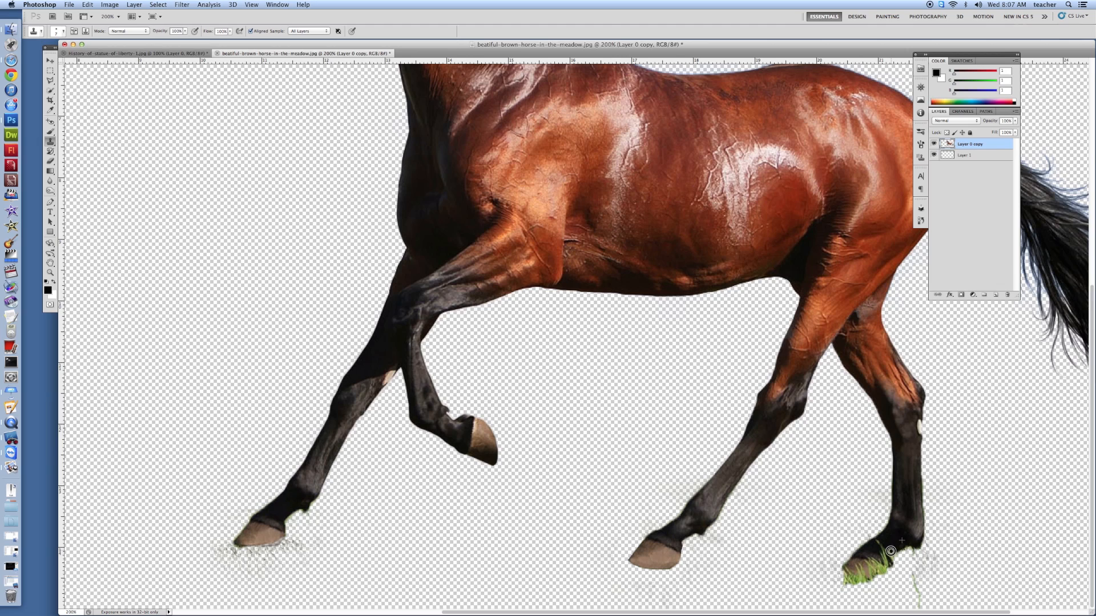
pyautogui.moveTo(879, 544)
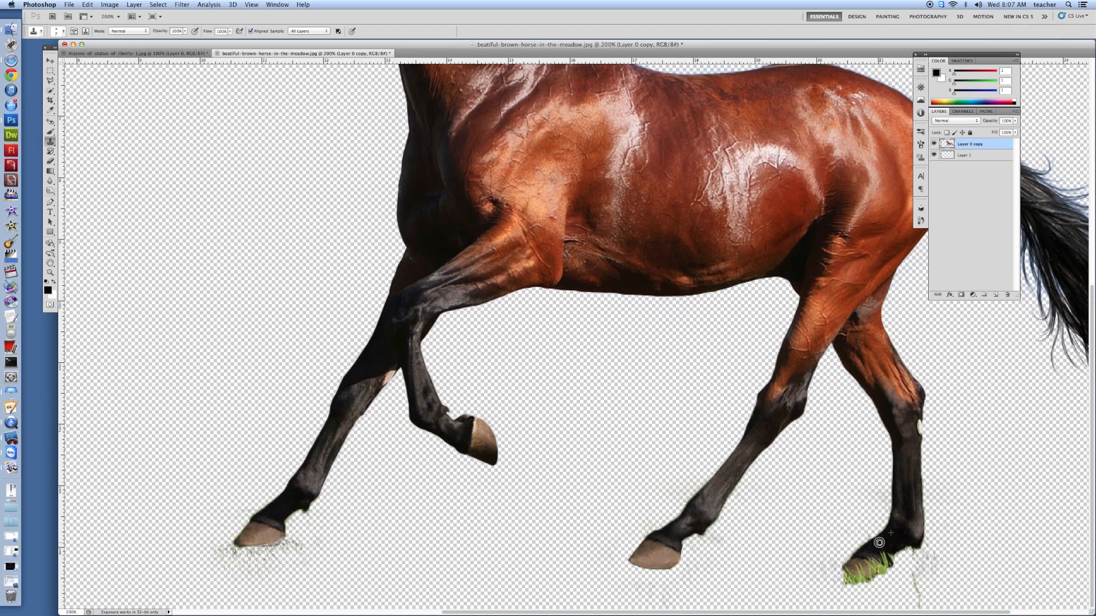
pyautogui.moveTo(888, 531)
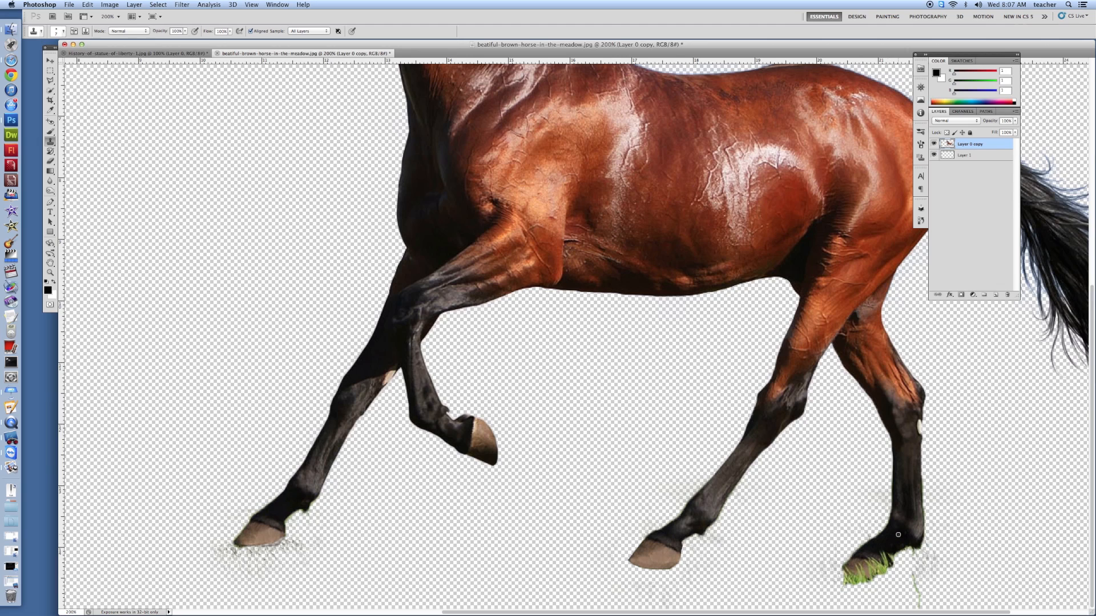
pyautogui.moveTo(880, 547)
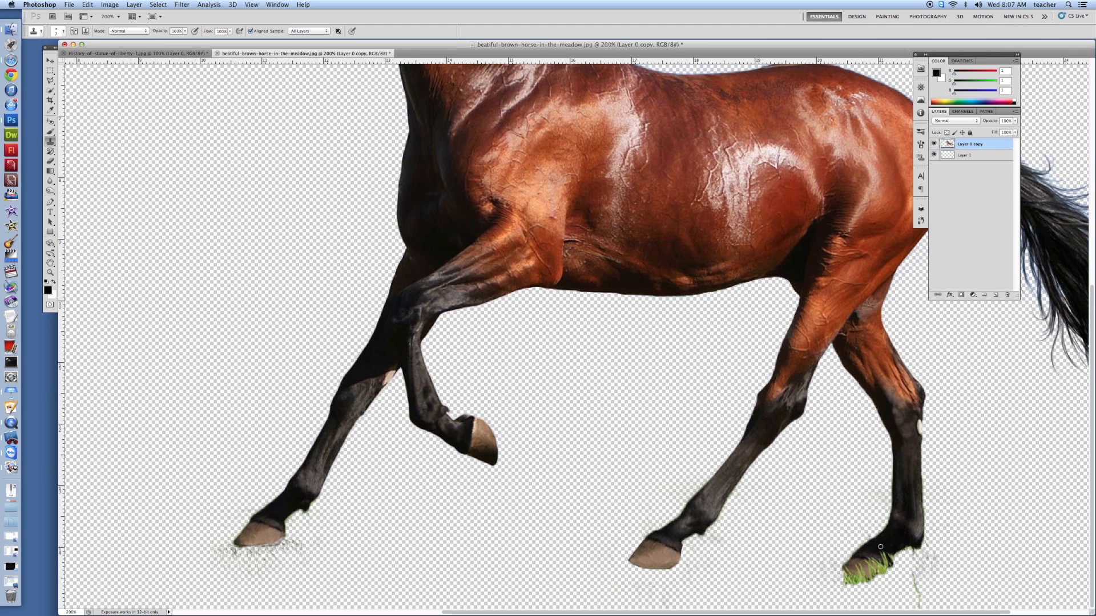
pyautogui.moveTo(882, 550)
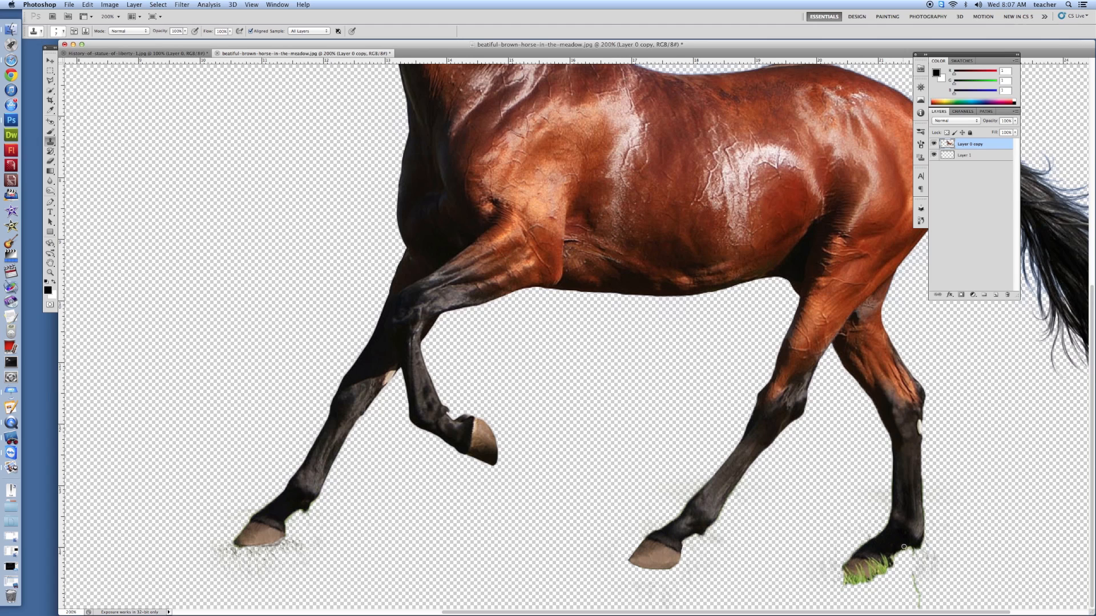
pyautogui.moveTo(848, 565)
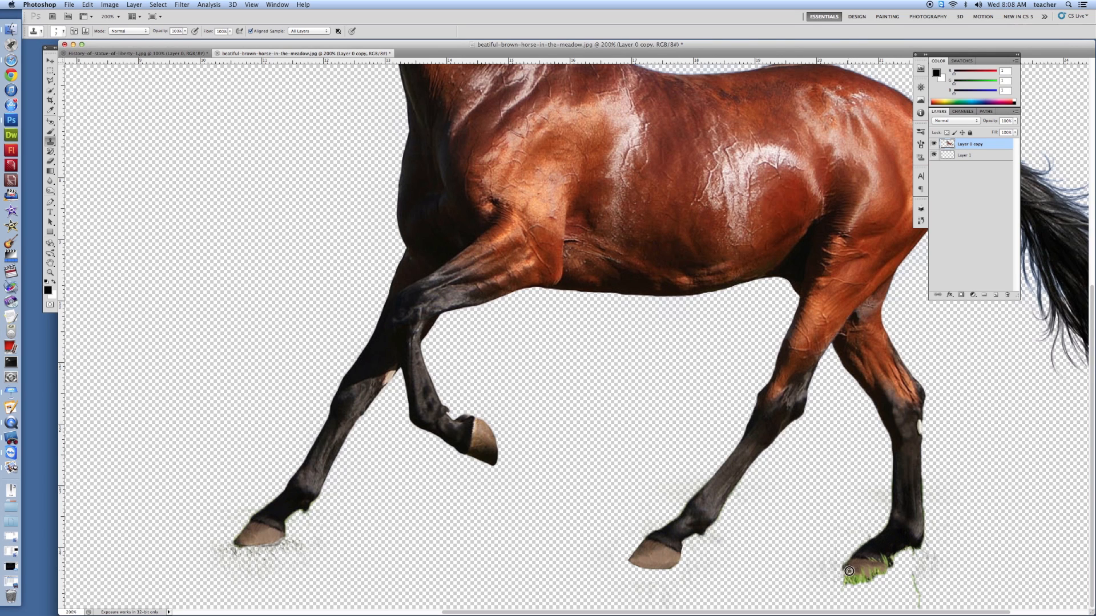
pyautogui.moveTo(841, 581)
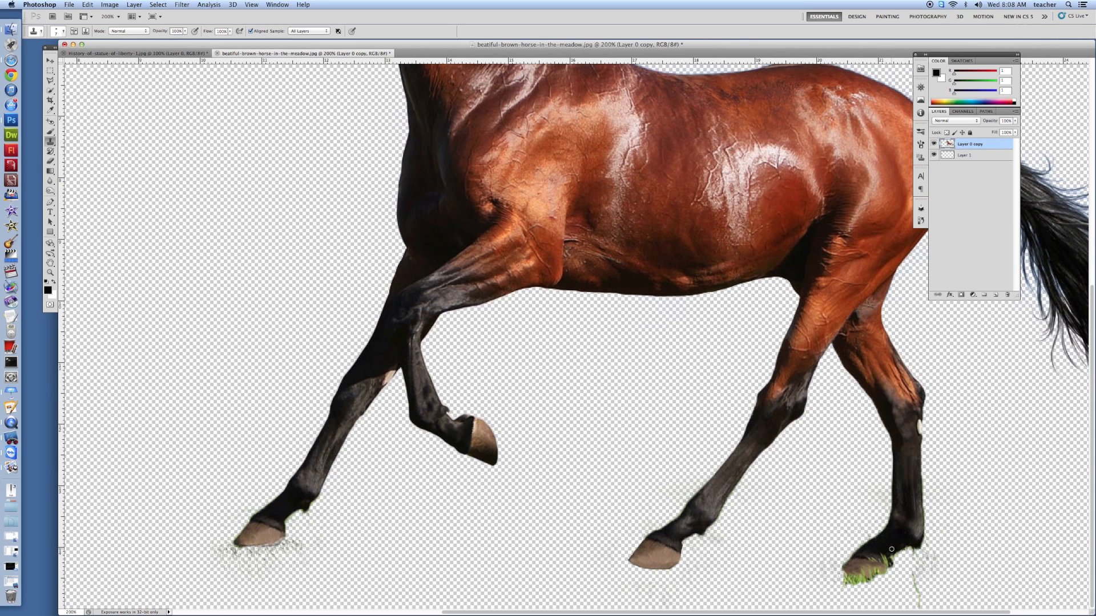
pyautogui.moveTo(892, 534)
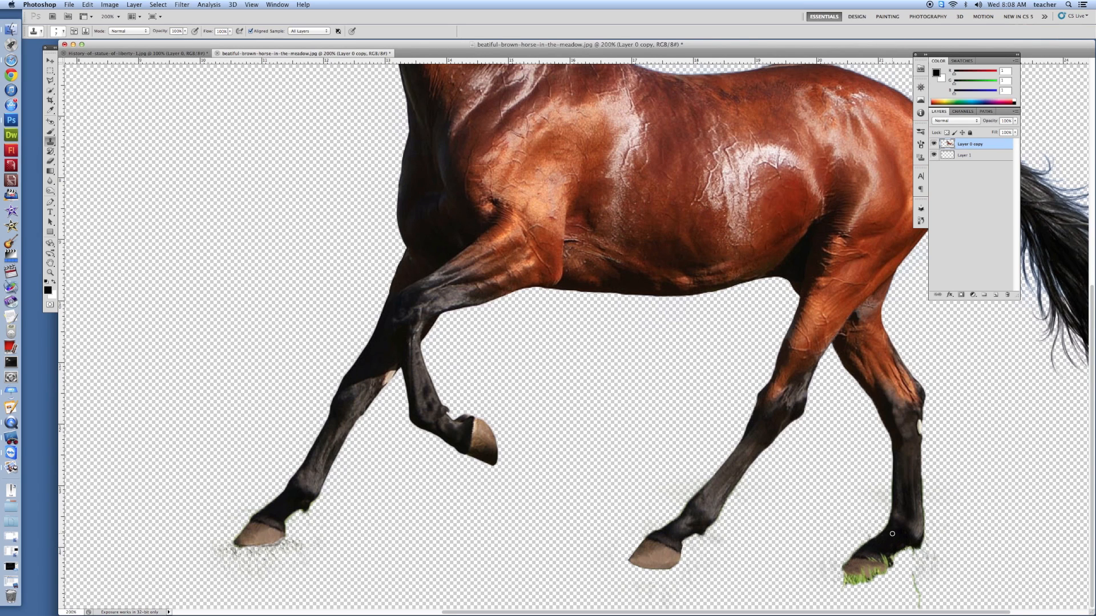